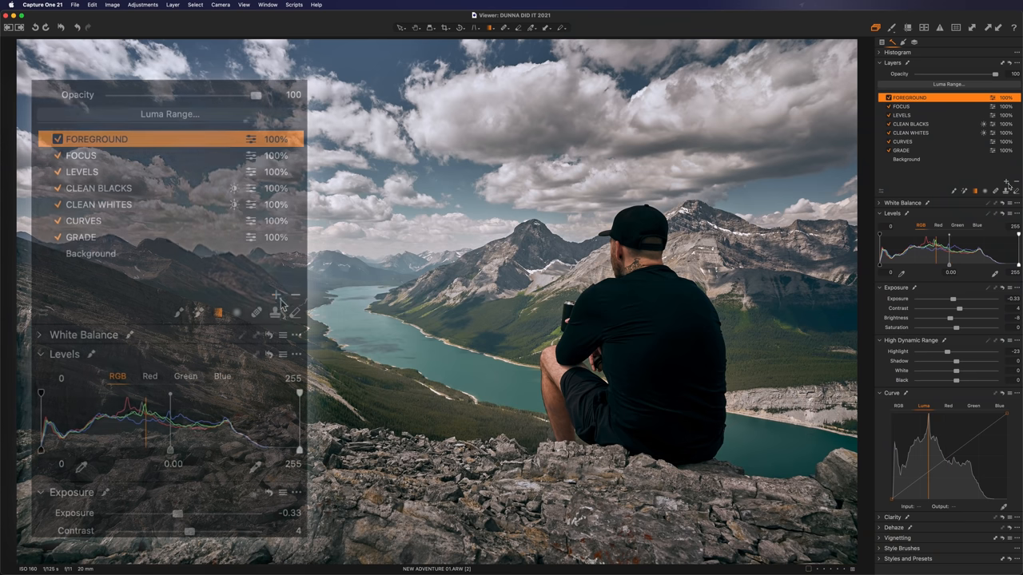
# Step: Add a new adjustment layer masked over the turquoise lake for colour editing
pyautogui.click(276, 294)
pyautogui.write('RIVER')
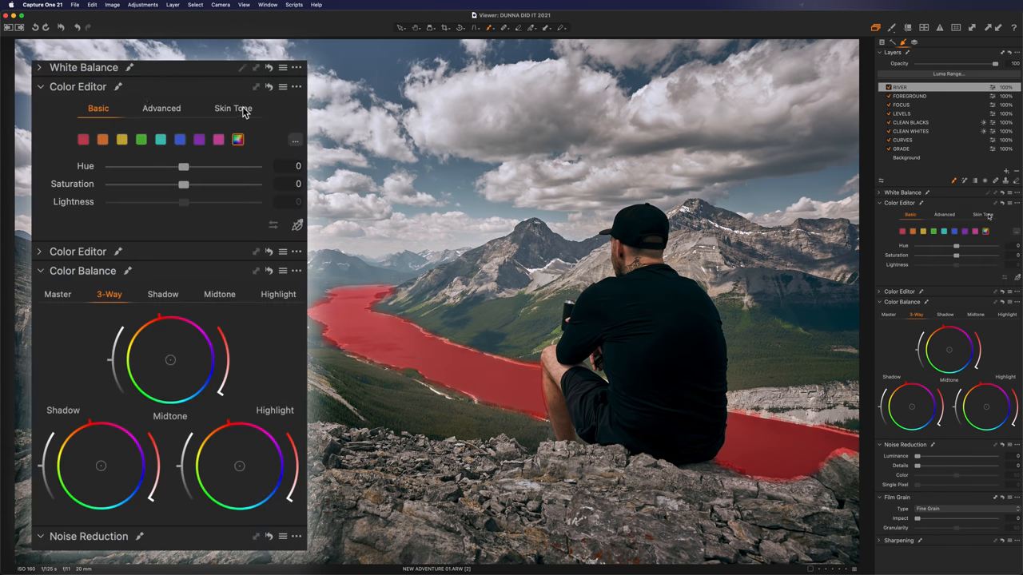
# Step: In Skin Tone mode, set the lake range's hue to 5, saturation about 26 and lightness about 8
pyautogui.click(233, 108)
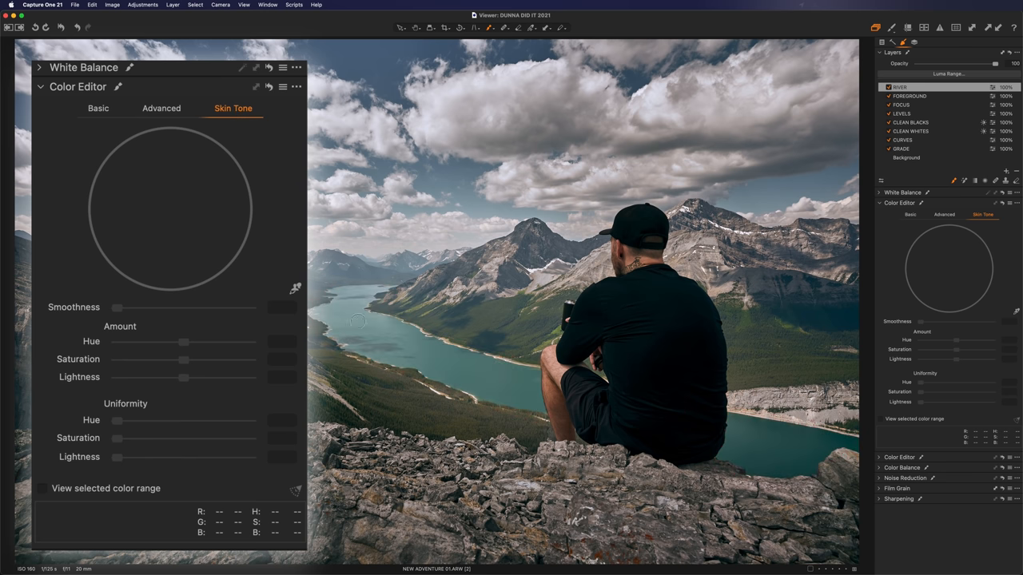
pyautogui.moveTo(860, 292)
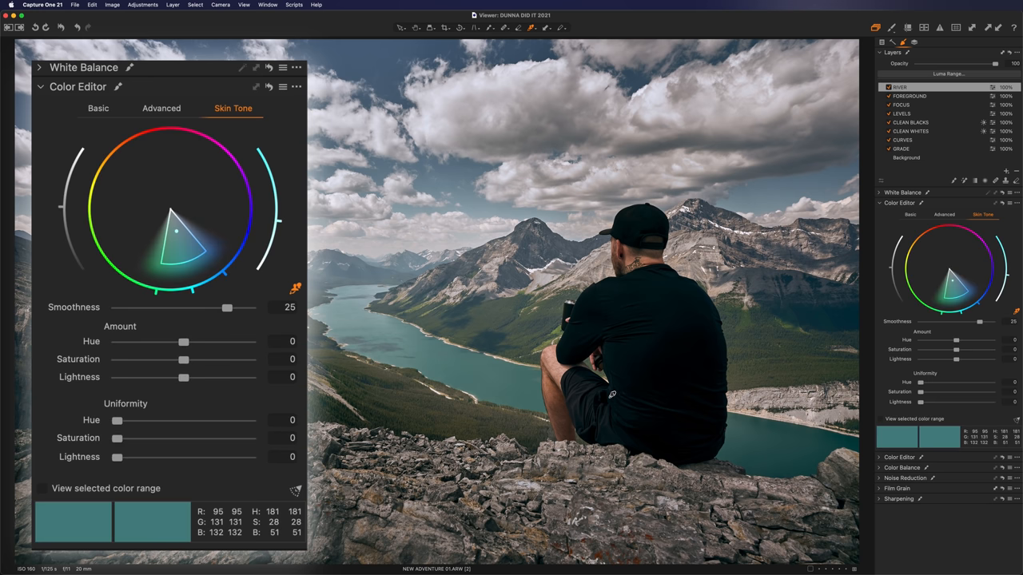
pyautogui.moveTo(184, 342); pyautogui.dragTo(249, 342)
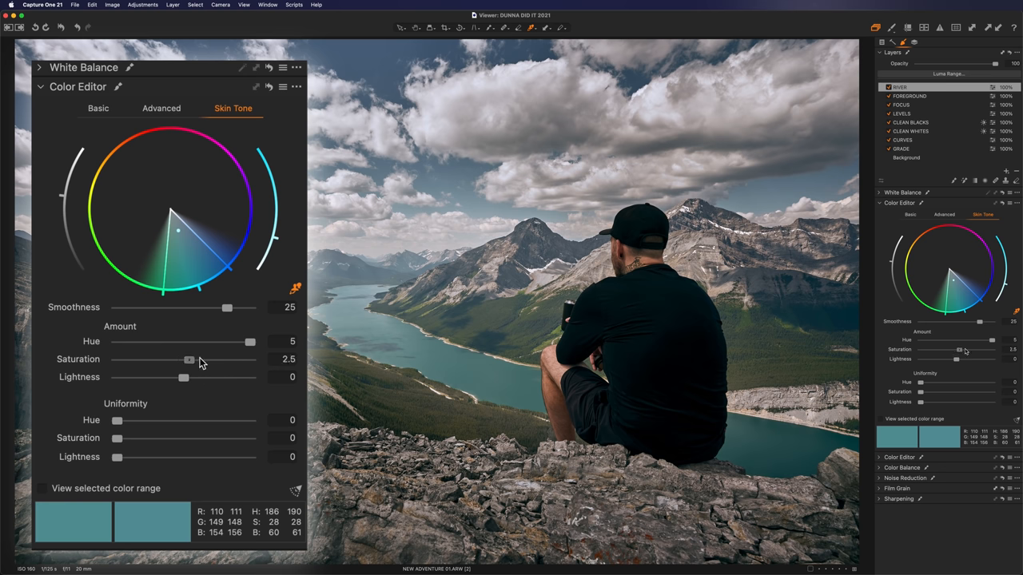
pyautogui.moveTo(189, 359); pyautogui.dragTo(250, 360)
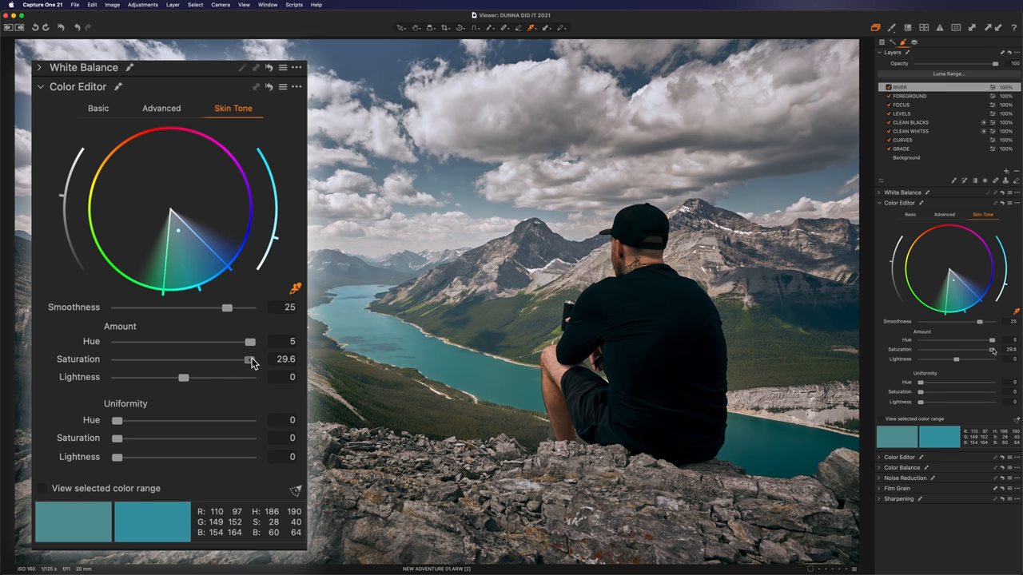
pyautogui.moveTo(184, 377); pyautogui.dragTo(240, 377)
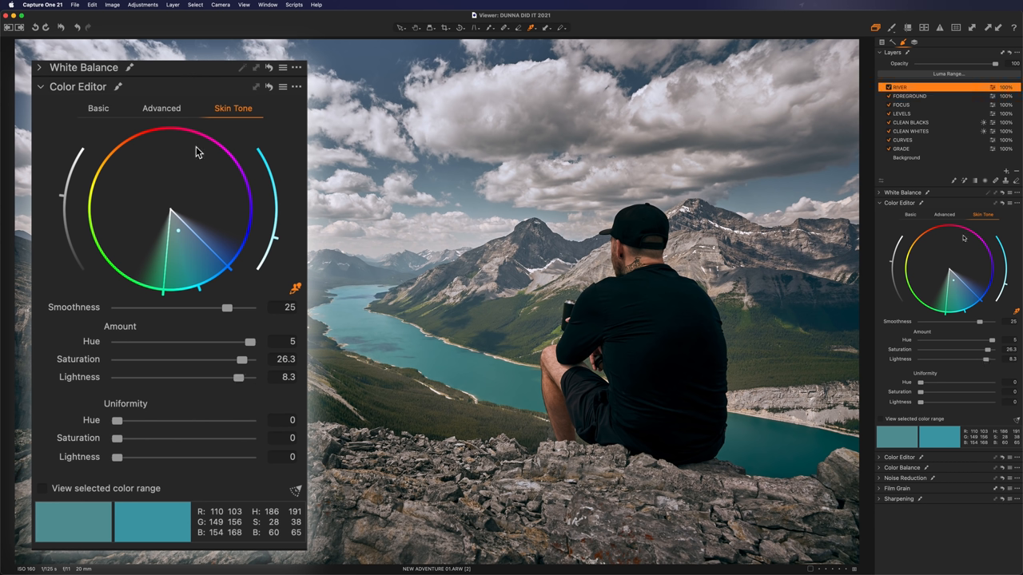
pyautogui.moveTo(449, 310)
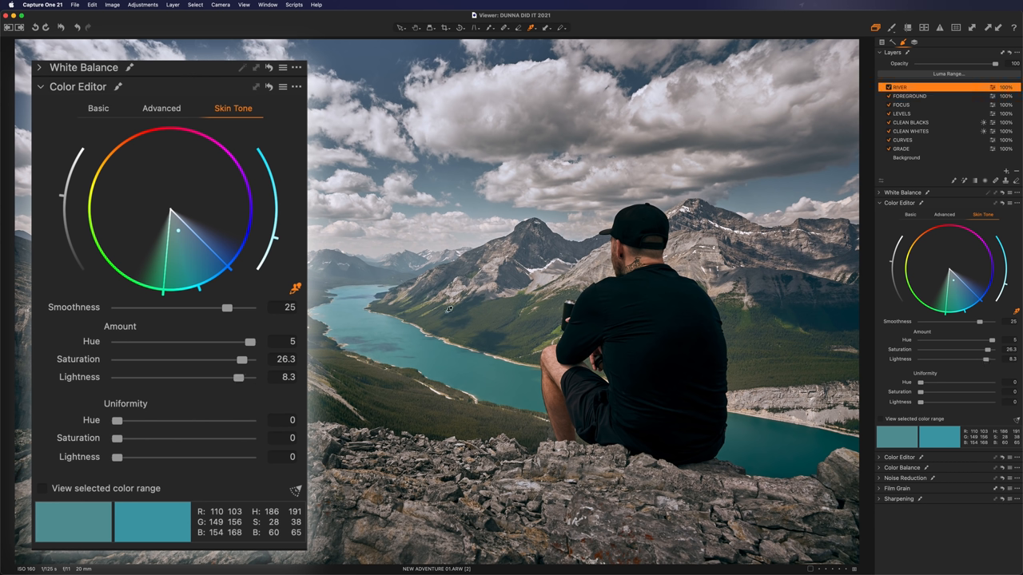
pyautogui.moveTo(422, 348)
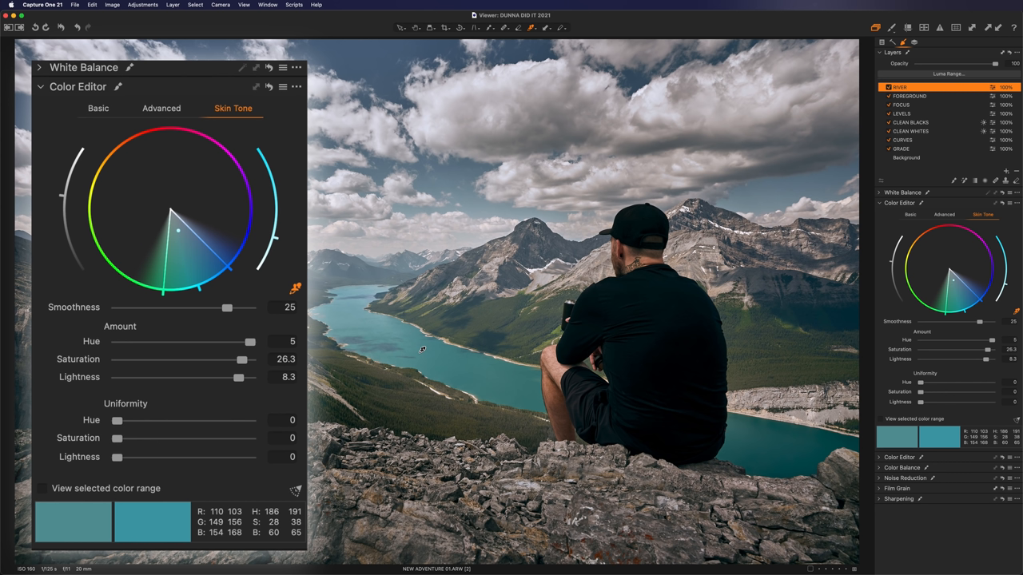
pyautogui.moveTo(195, 233)
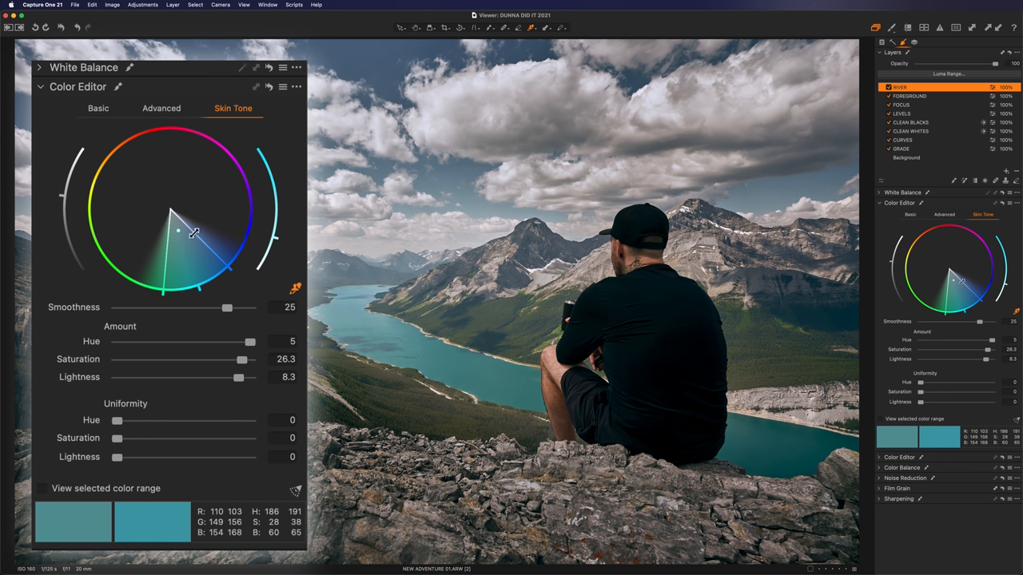
pyautogui.moveTo(147, 264)
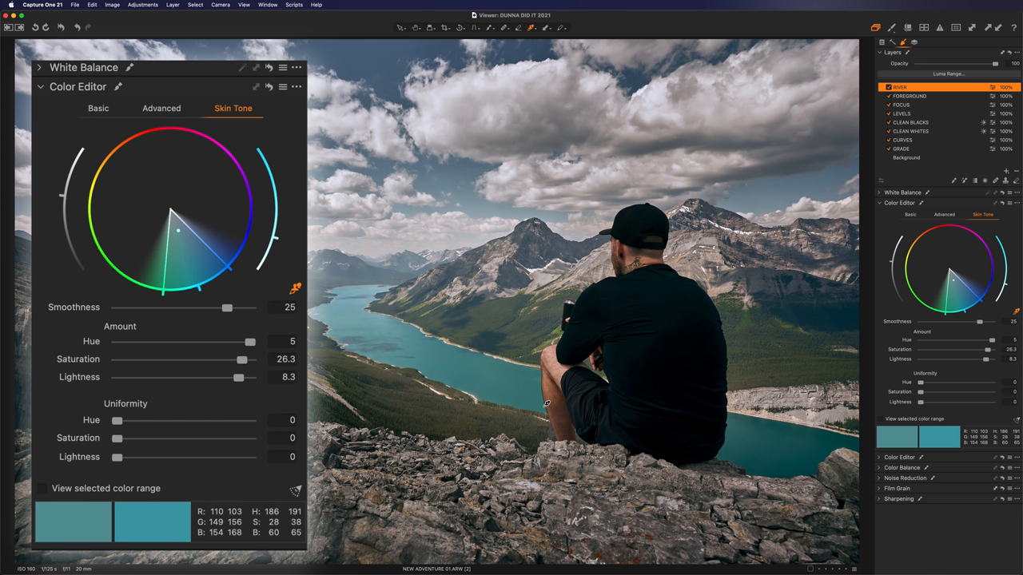
pyautogui.moveTo(340, 300)
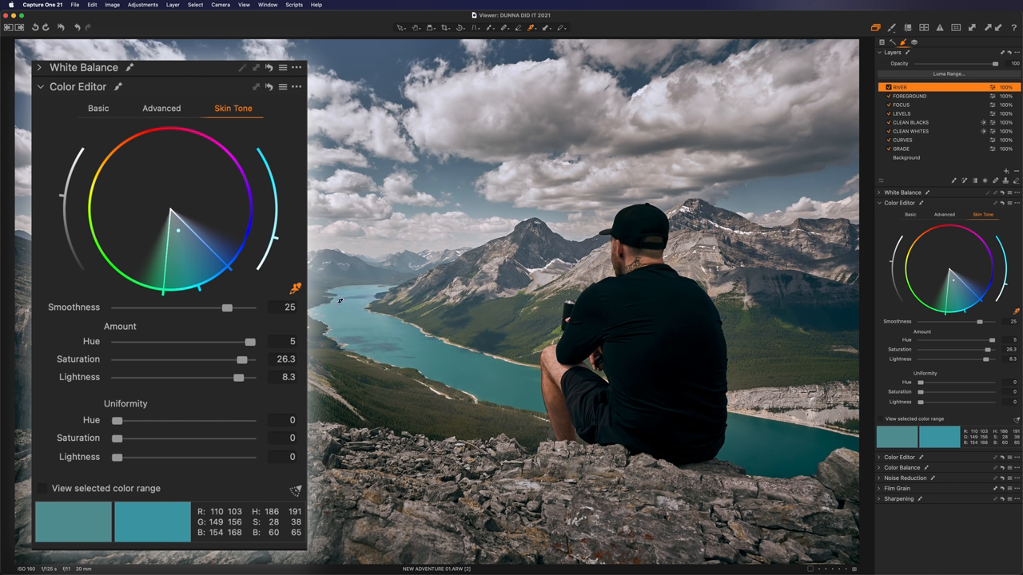
pyautogui.moveTo(118, 428)
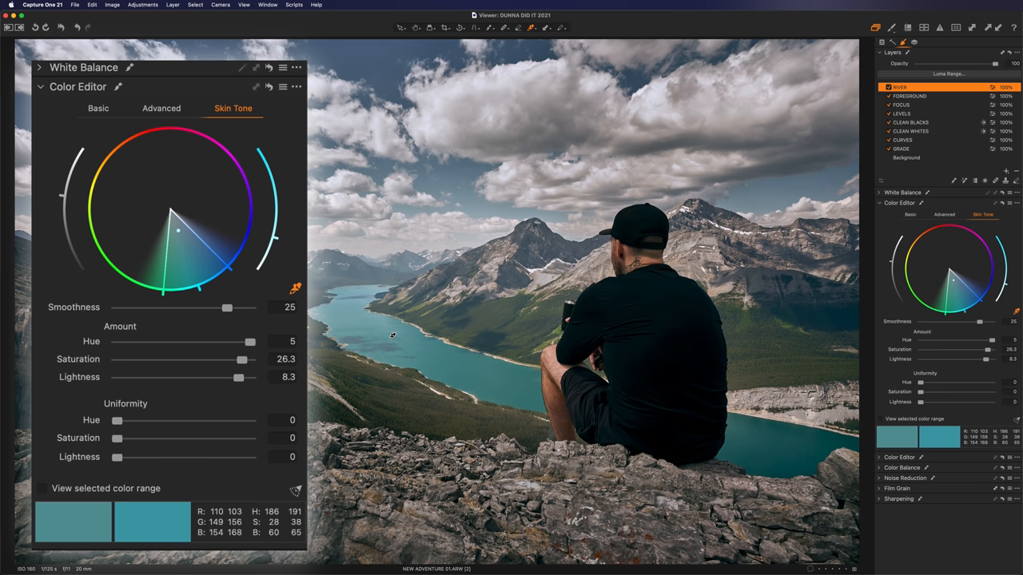
pyautogui.moveTo(112, 482)
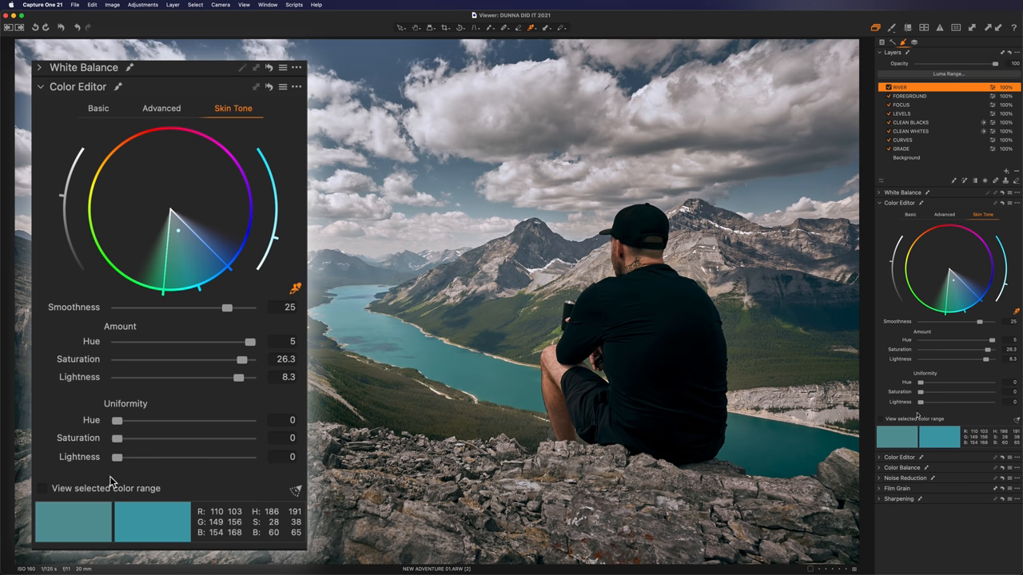
# Step: Settle the lake range's lightness uniformity at 43 after trying 60, 0 and 100
pyautogui.moveTo(118, 457); pyautogui.dragTo(198, 457)
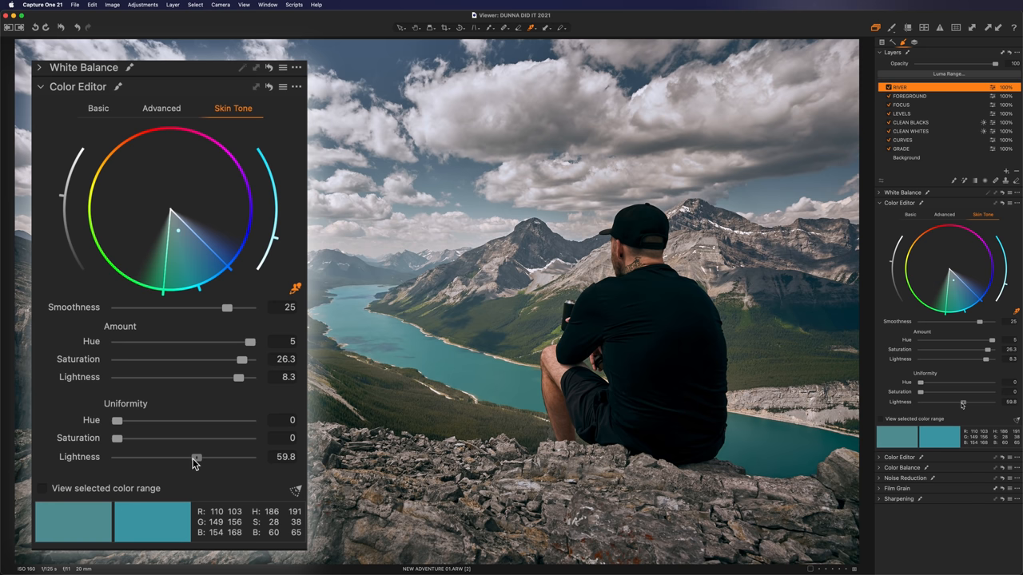
pyautogui.moveTo(199, 457); pyautogui.dragTo(191, 457)
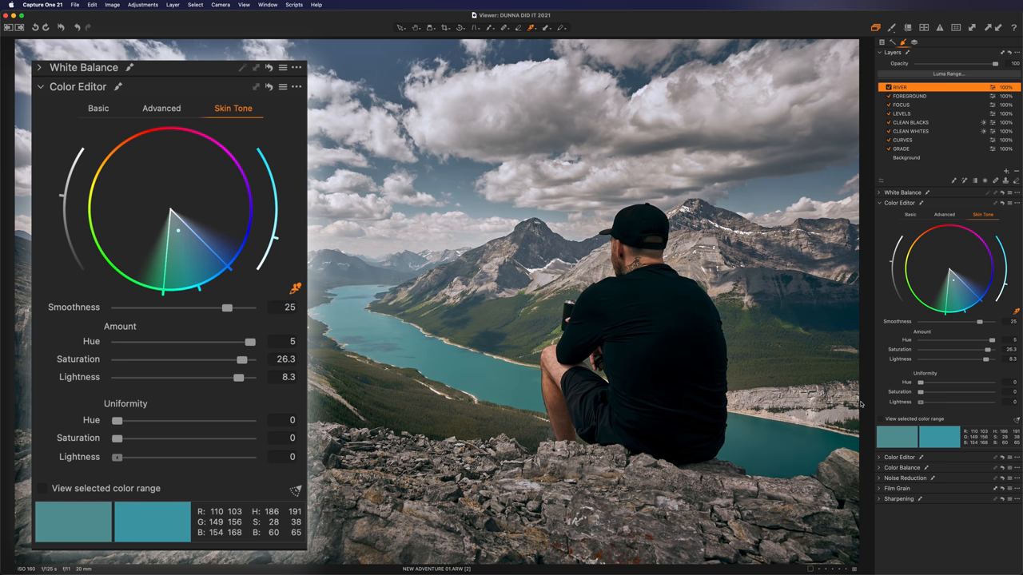
pyautogui.moveTo(117, 457); pyautogui.dragTo(249, 457)
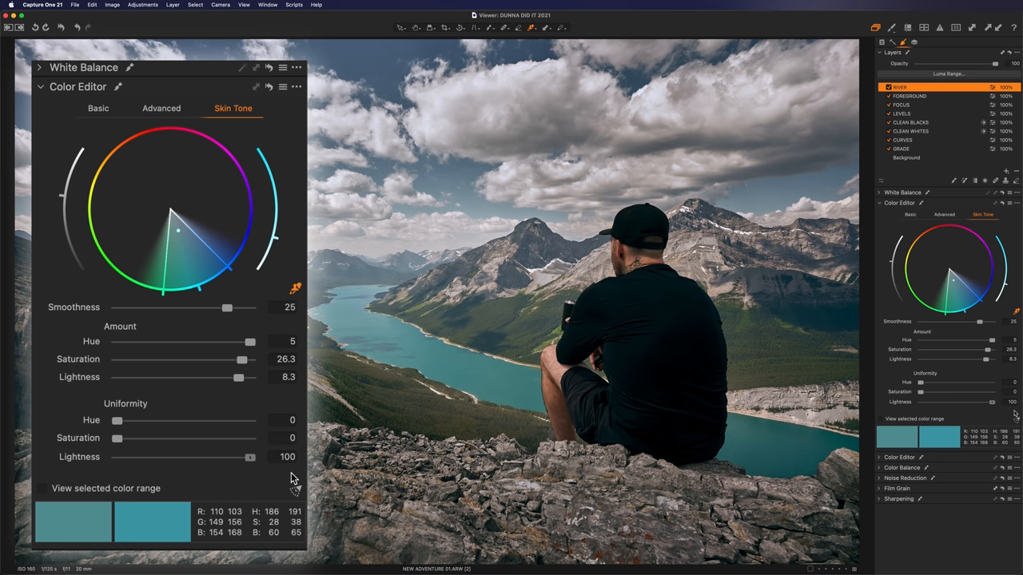
pyautogui.moveTo(249, 457); pyautogui.dragTo(174, 457)
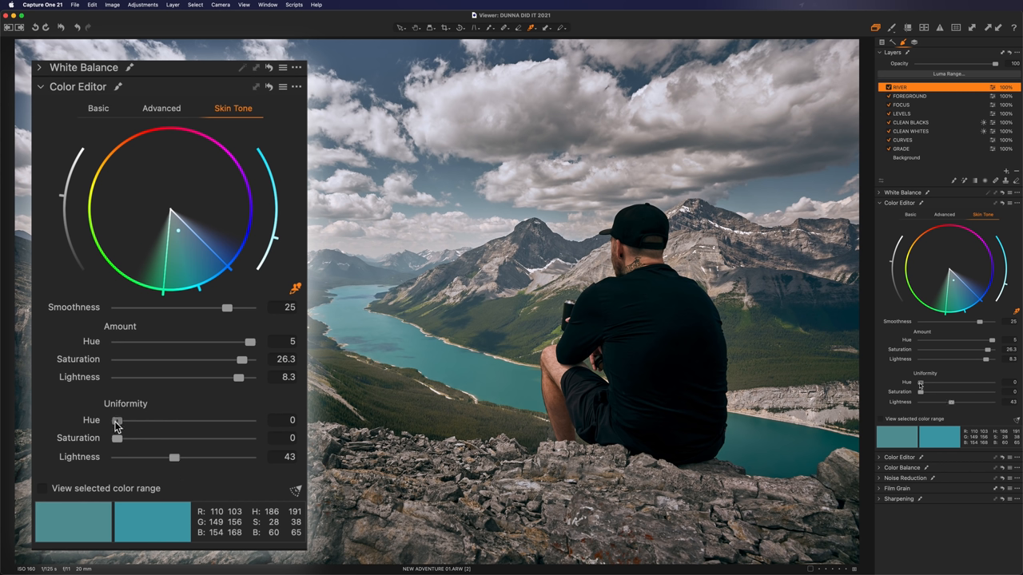
# Step: Raise hue uniformity to about 32 and ease the lake's lightness down to 6.3
pyautogui.moveTo(117, 419); pyautogui.dragTo(152, 419)
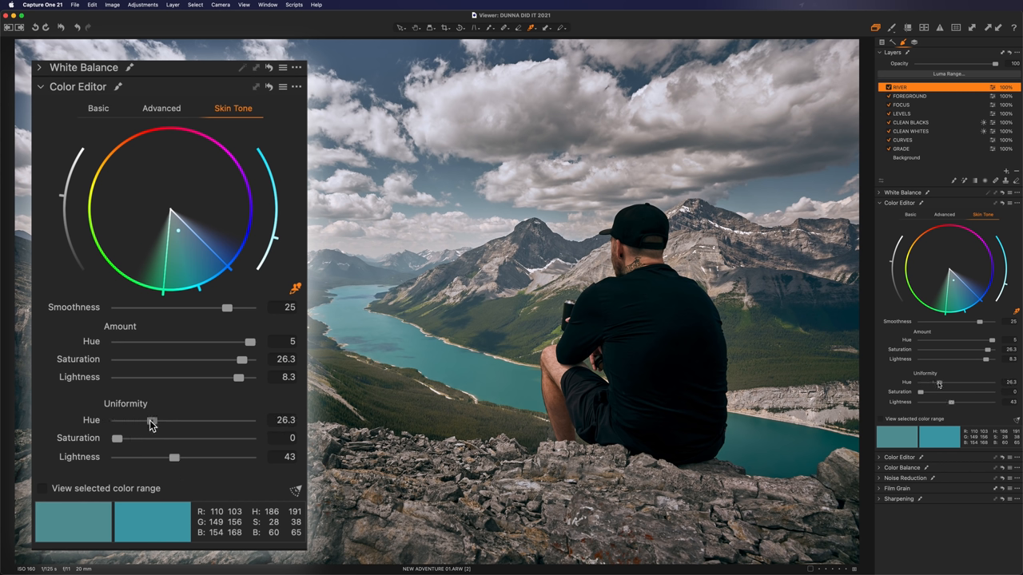
pyautogui.moveTo(147, 419); pyautogui.dragTo(157, 419)
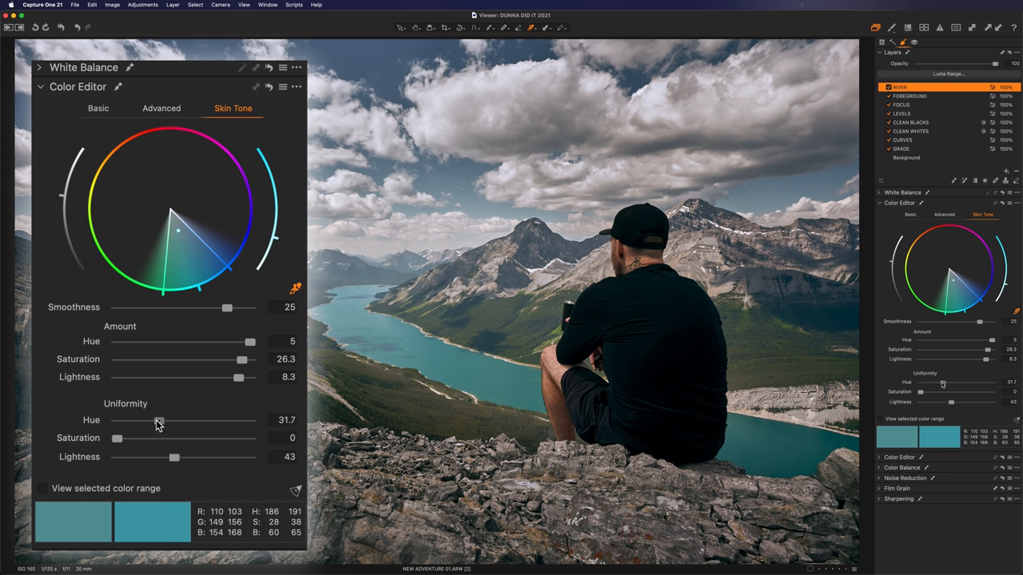
pyautogui.click(888, 86)
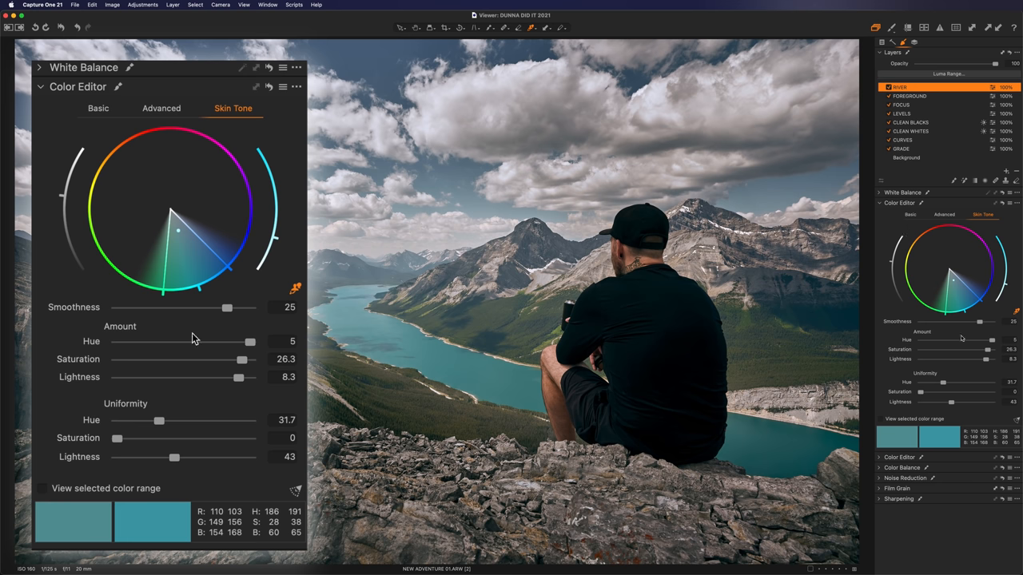
pyautogui.moveTo(236, 377); pyautogui.dragTo(224, 377)
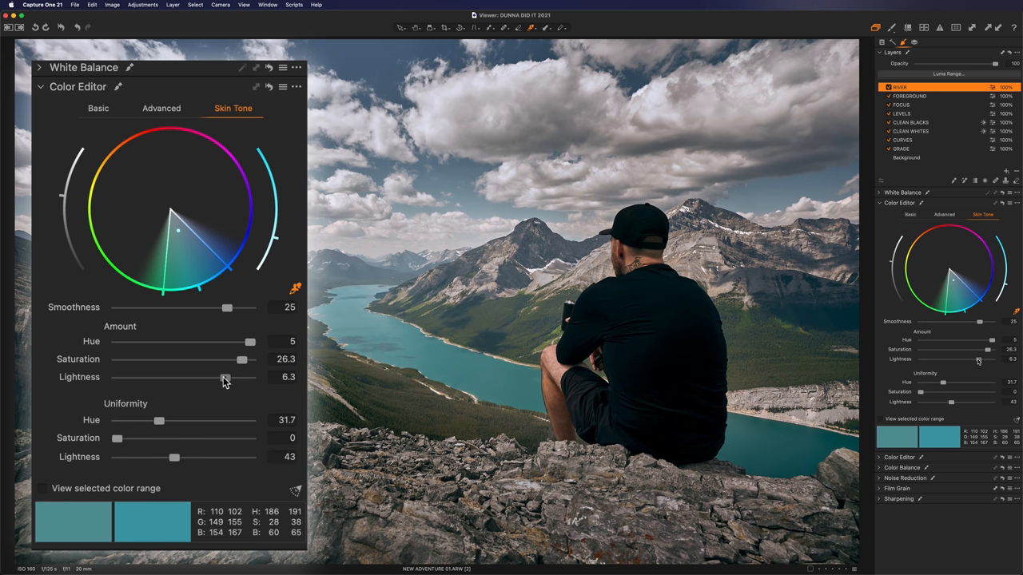
pyautogui.moveTo(225, 377); pyautogui.dragTo(157, 377)
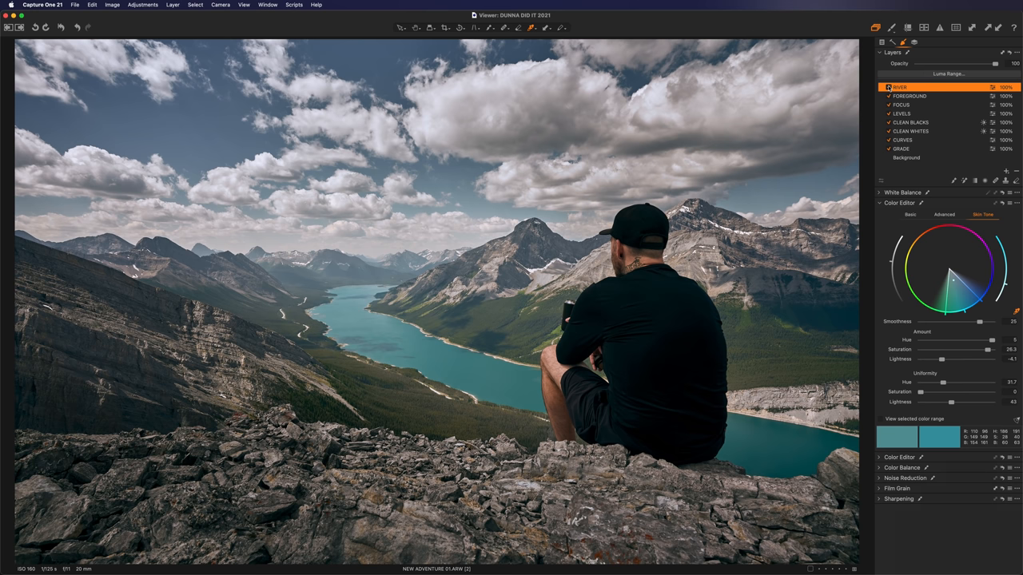
# Step: Add an adjustment layer named SKY with a sky mask and confirm rasterizing it
pyautogui.click(1007, 169)
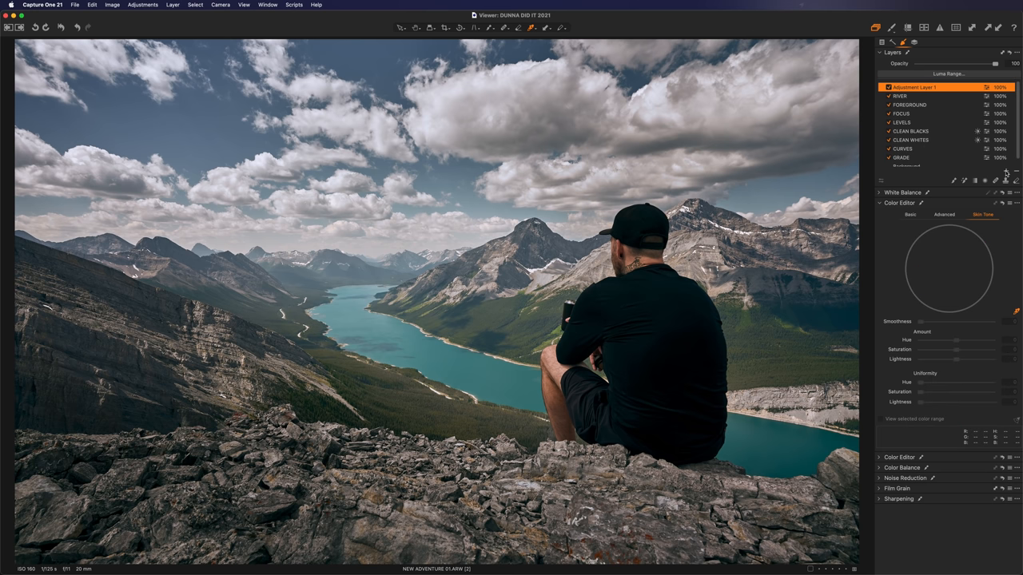
pyautogui.doubleClick(911, 86)
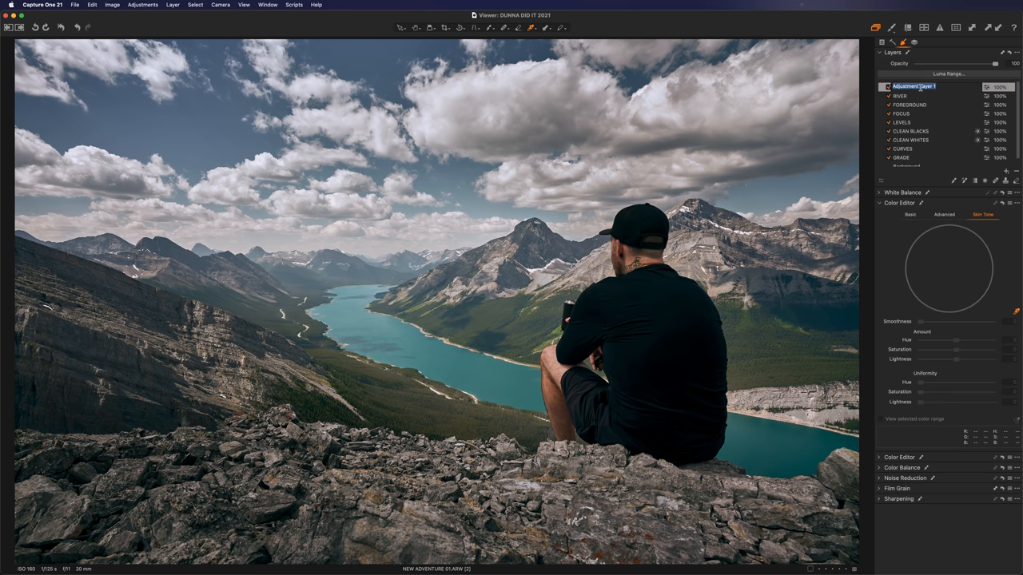
pyautogui.write('SKY')
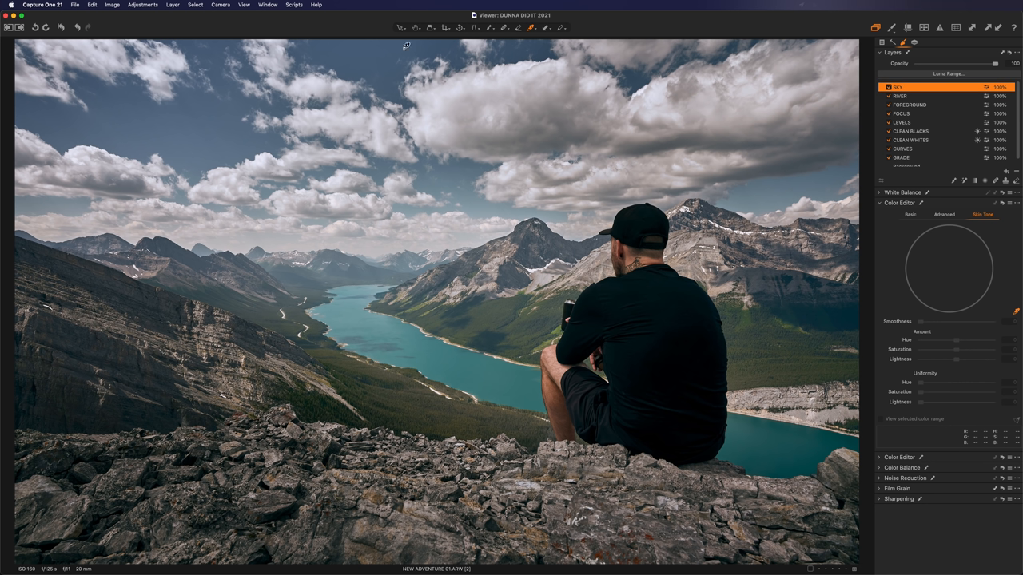
pyautogui.moveTo(393, 72)
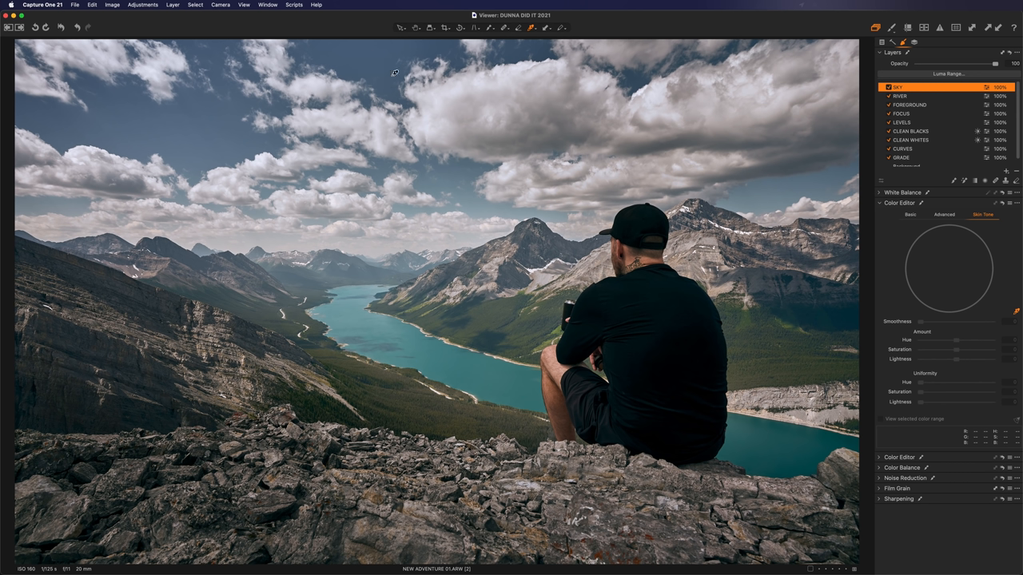
pyautogui.moveTo(377, 64)
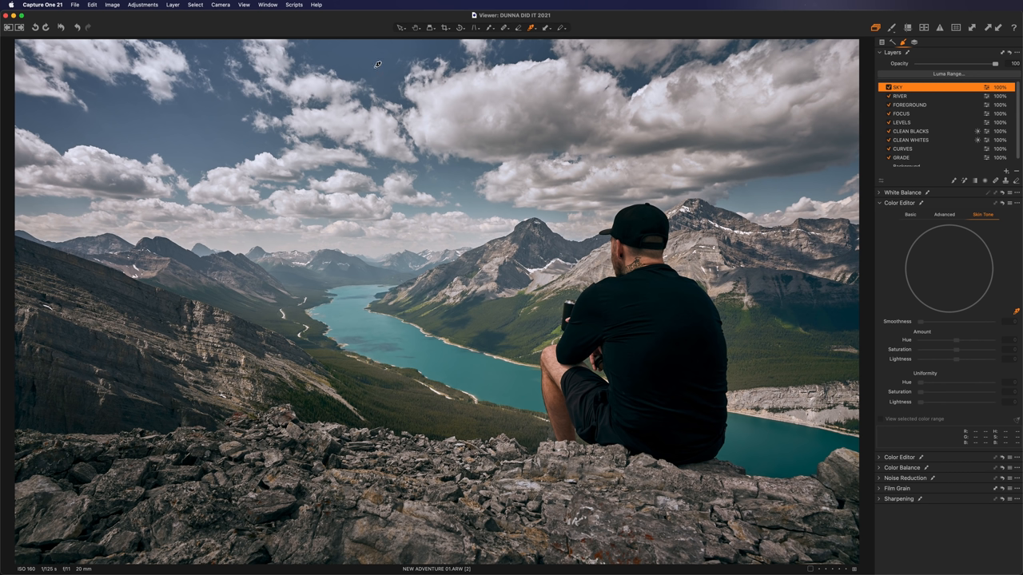
pyautogui.moveTo(445, 117)
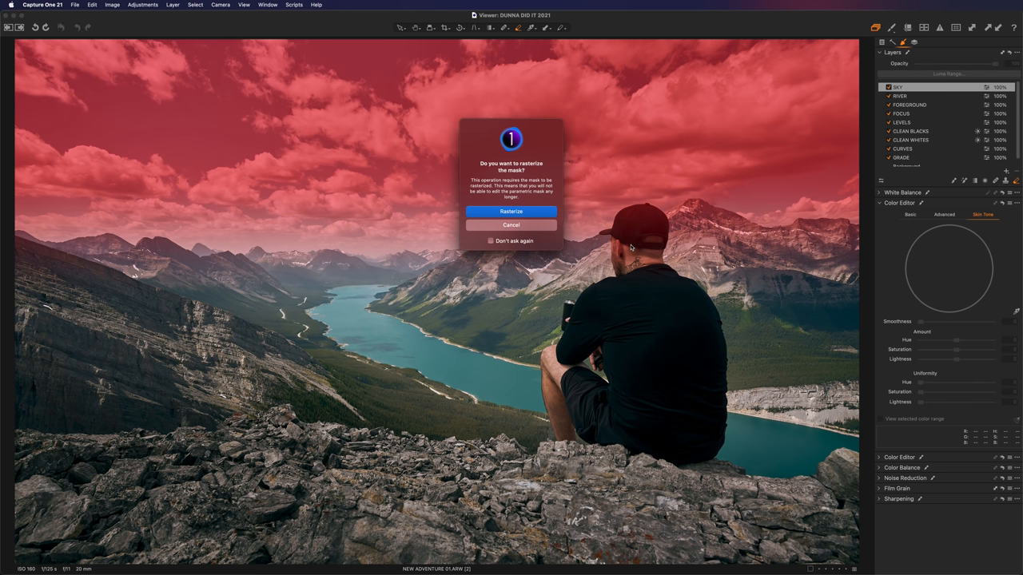
pyautogui.click(511, 211)
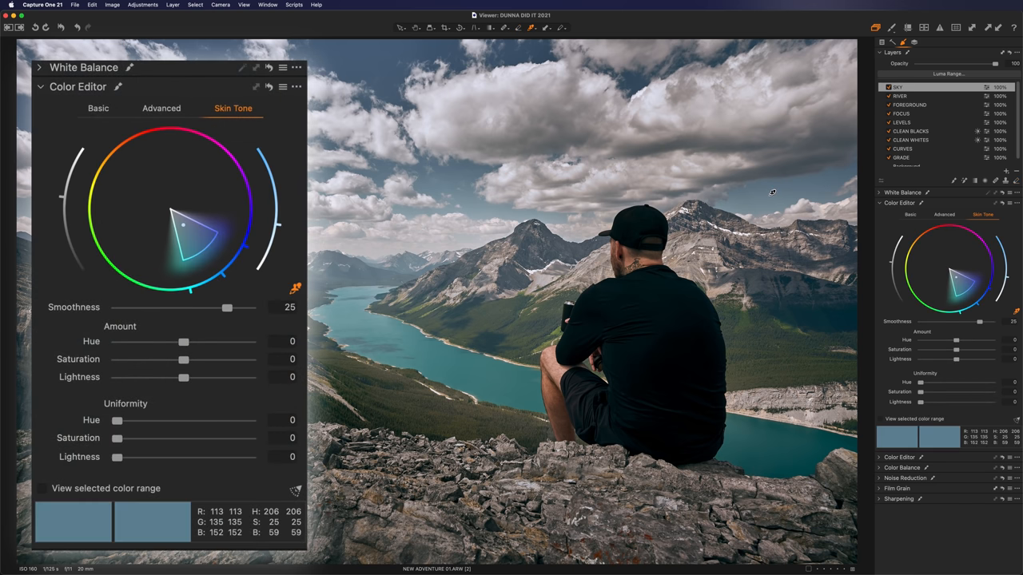
# Step: Refine the sampled sky-blue range, preview its coverage, and lift its lightness to 7.5
pyautogui.moveTo(183, 226); pyautogui.dragTo(176, 216)
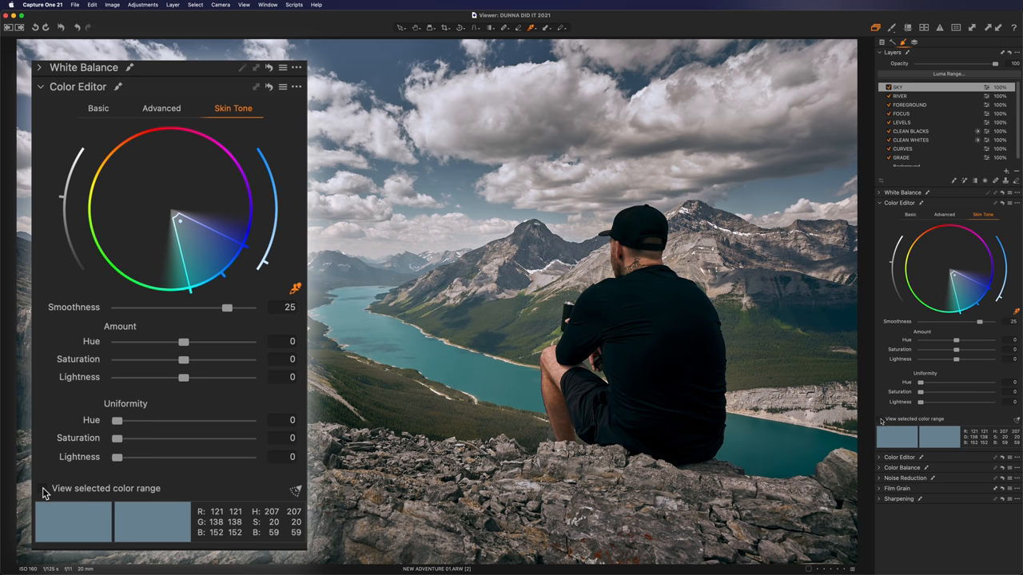
pyautogui.click(44, 490)
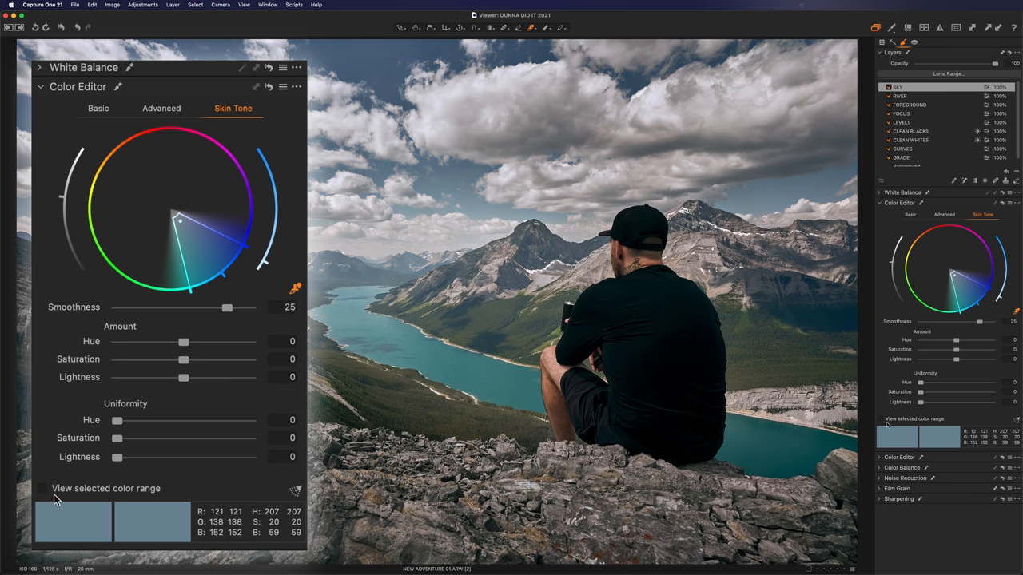
pyautogui.click(41, 489)
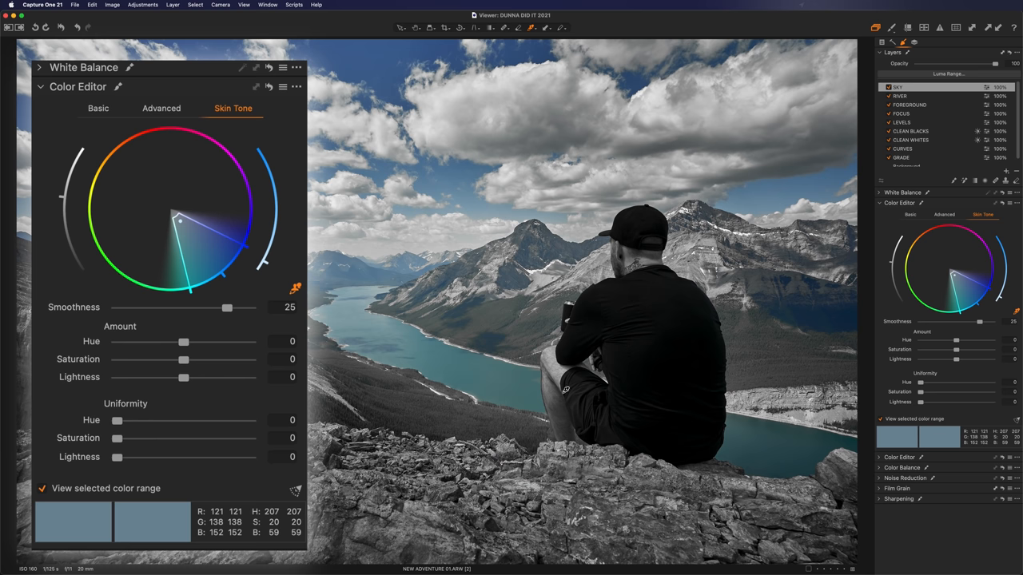
pyautogui.click(42, 489)
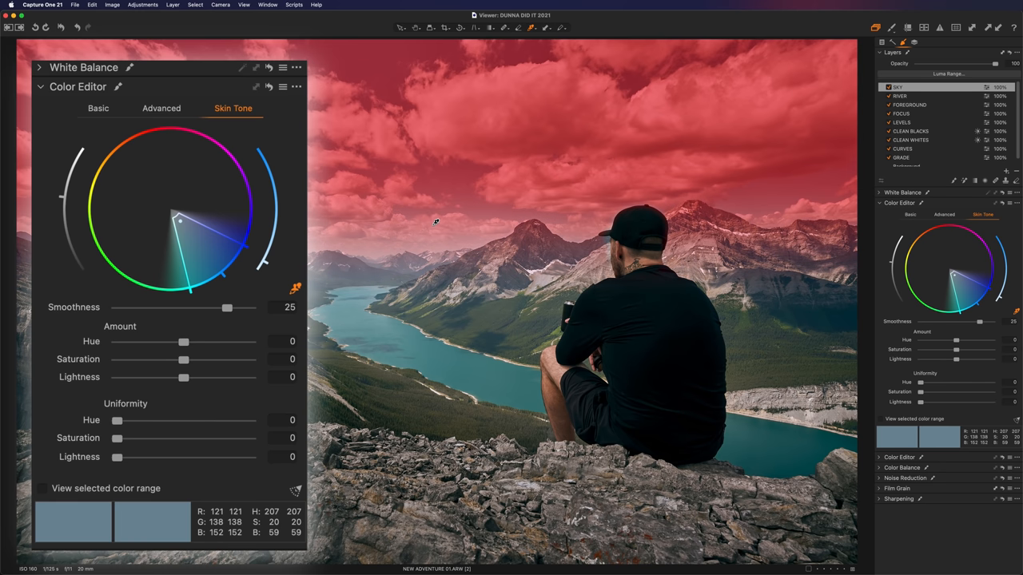
pyautogui.moveTo(182, 377); pyautogui.dragTo(209, 377)
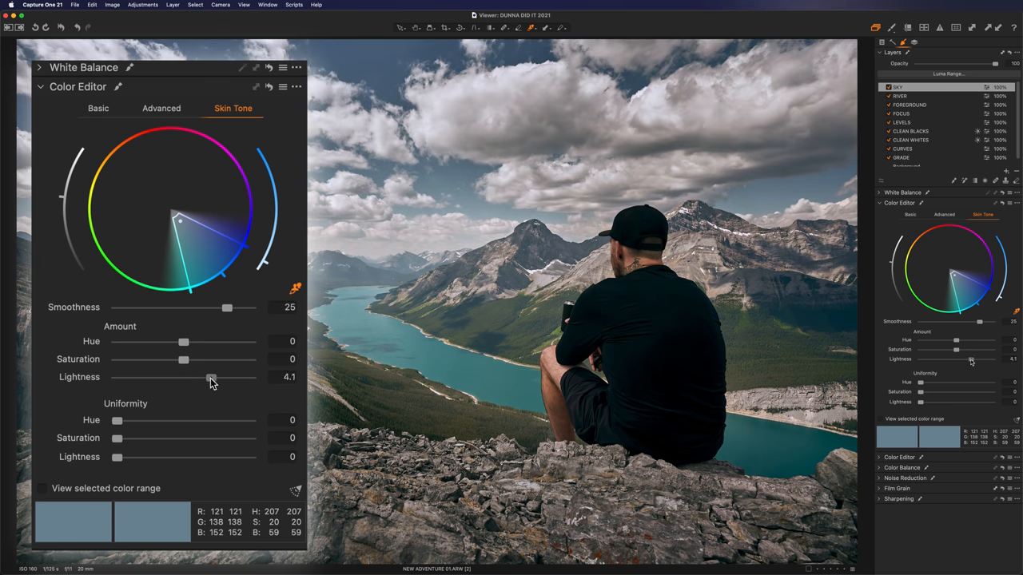
pyautogui.moveTo(211, 378); pyautogui.dragTo(250, 377)
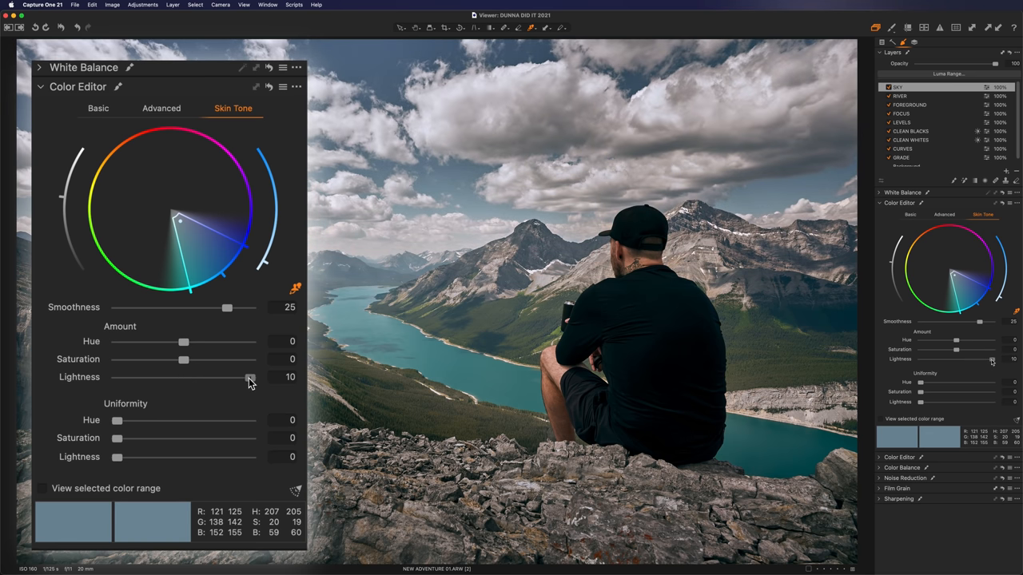
pyautogui.moveTo(249, 377); pyautogui.dragTo(233, 377)
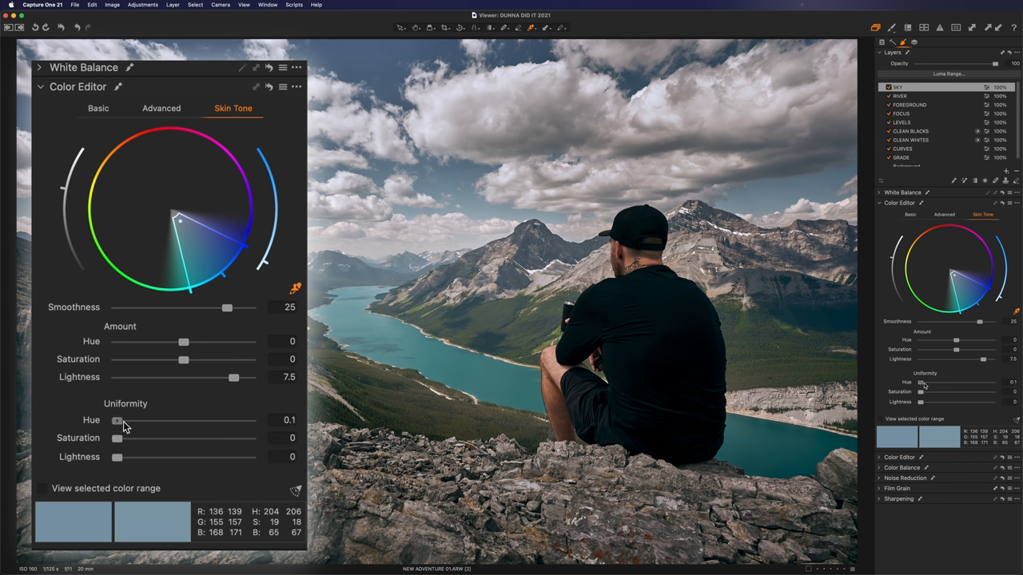
# Step: Even out the sky with hue uniformity about 48, saturation uniformity raised, lightness uniformity near 87, saturation 12.1
pyautogui.moveTo(119, 419); pyautogui.dragTo(189, 419)
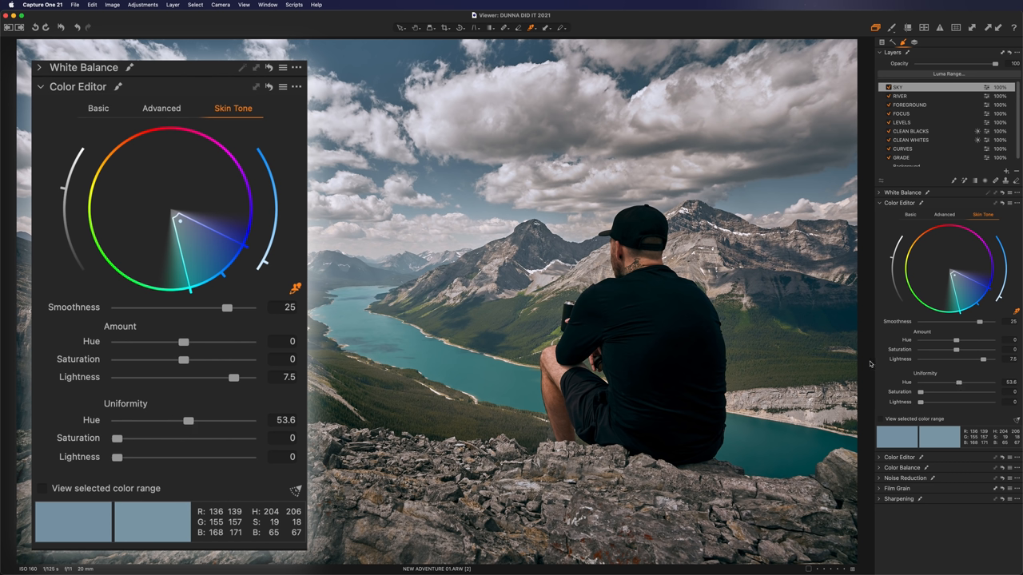
pyautogui.moveTo(119, 437); pyautogui.dragTo(179, 438)
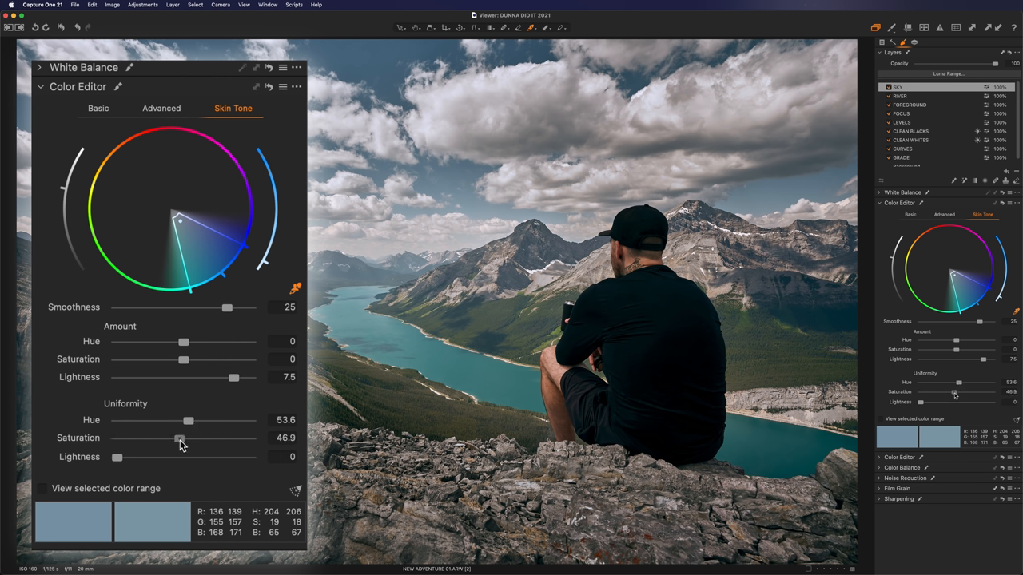
pyautogui.moveTo(178, 437); pyautogui.dragTo(185, 437)
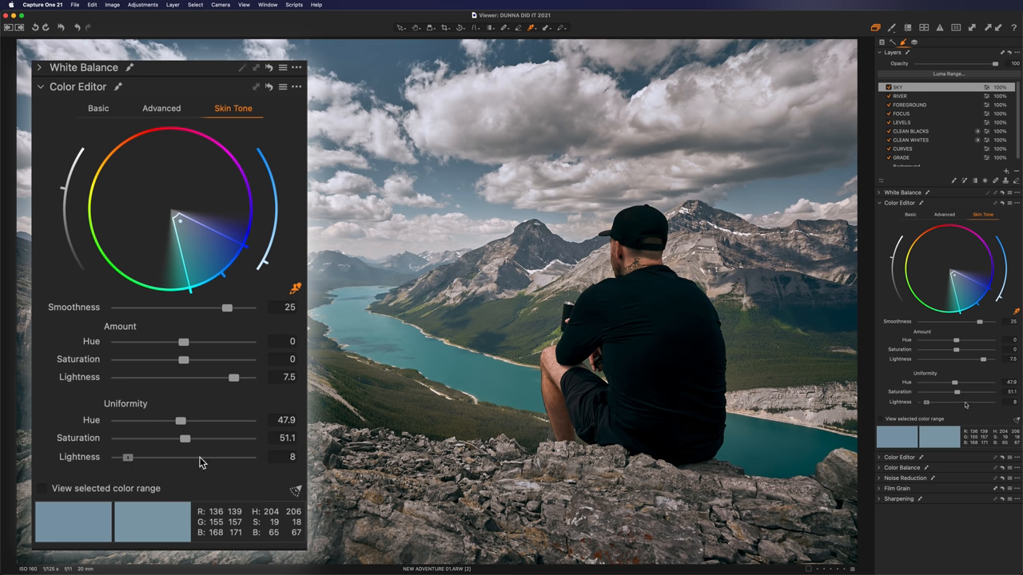
pyautogui.moveTo(126, 457); pyautogui.dragTo(230, 457)
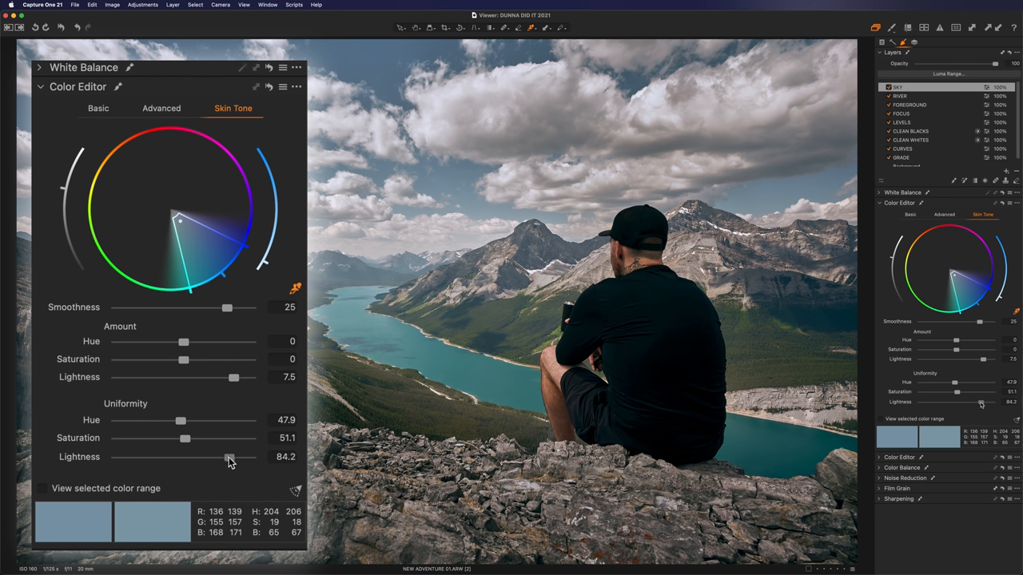
pyautogui.moveTo(227, 457); pyautogui.dragTo(233, 457)
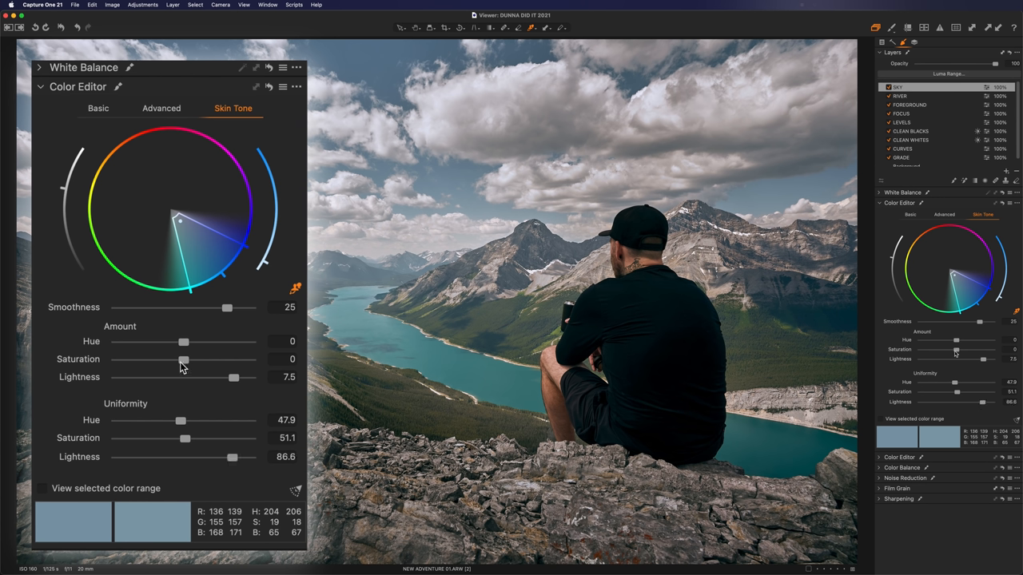
pyautogui.moveTo(186, 361); pyautogui.dragTo(136, 361)
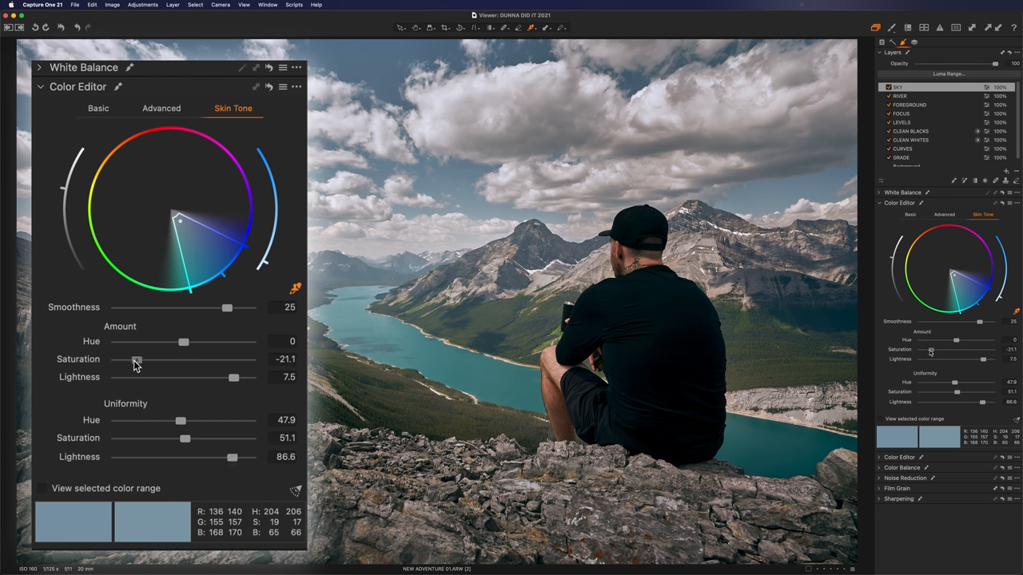
pyautogui.moveTo(136, 362); pyautogui.dragTo(211, 361)
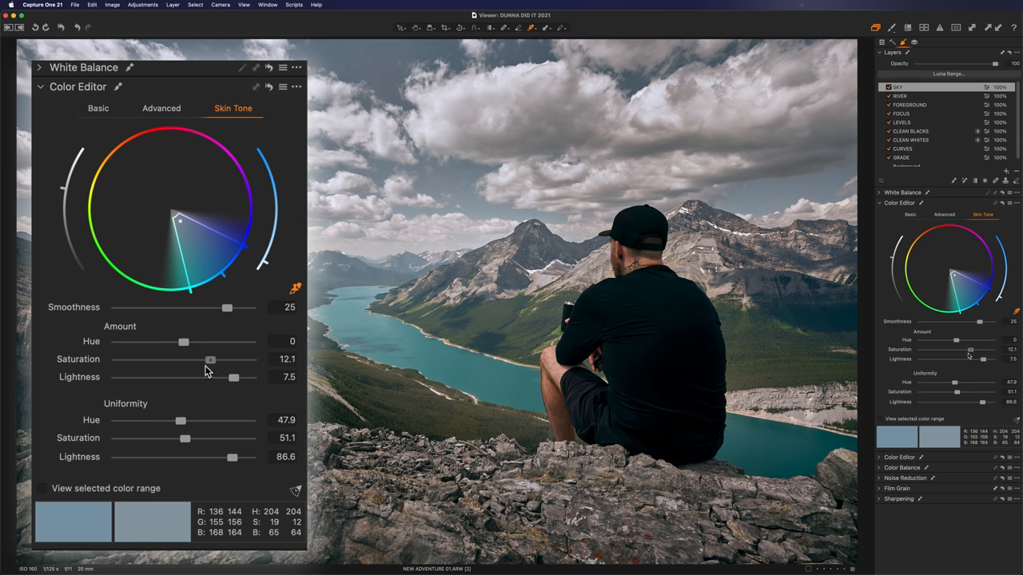
pyautogui.moveTo(211, 360); pyautogui.dragTo(184, 360)
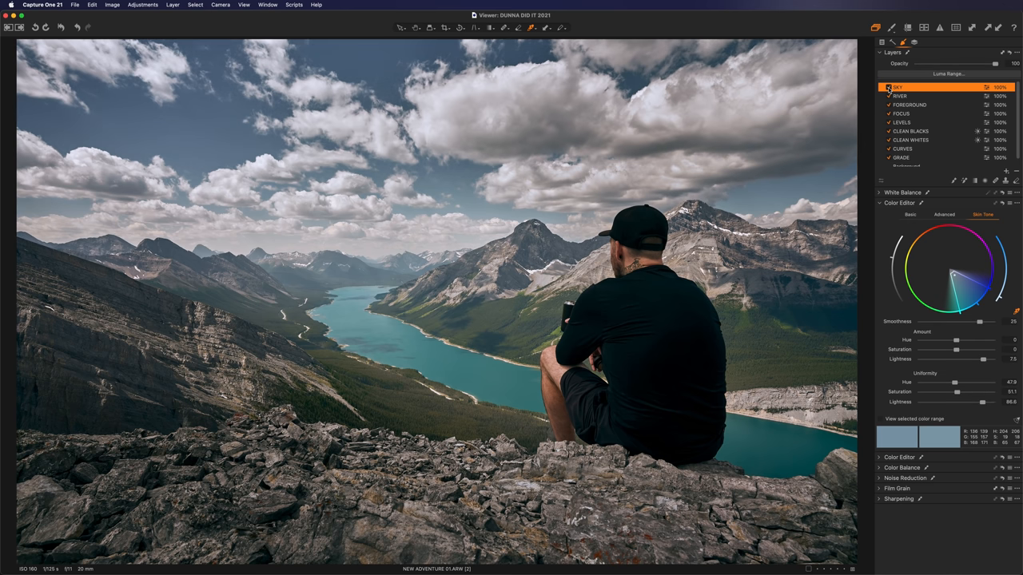
# Step: Add a new filled adjustment layer and apply the Unified Orange skin tone preset
pyautogui.click(887, 86)
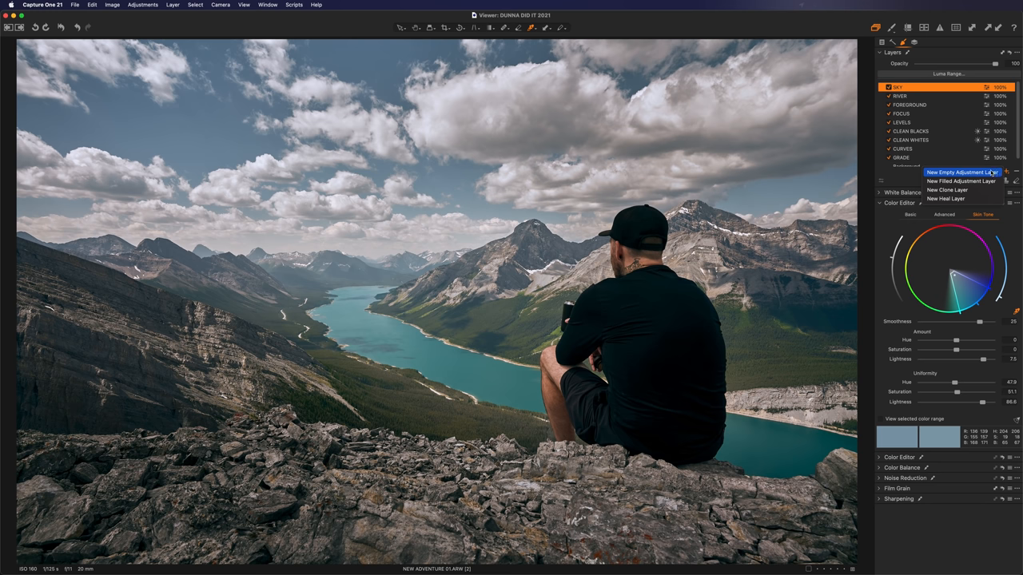
pyautogui.click(962, 172)
pyautogui.write('ORANGE')
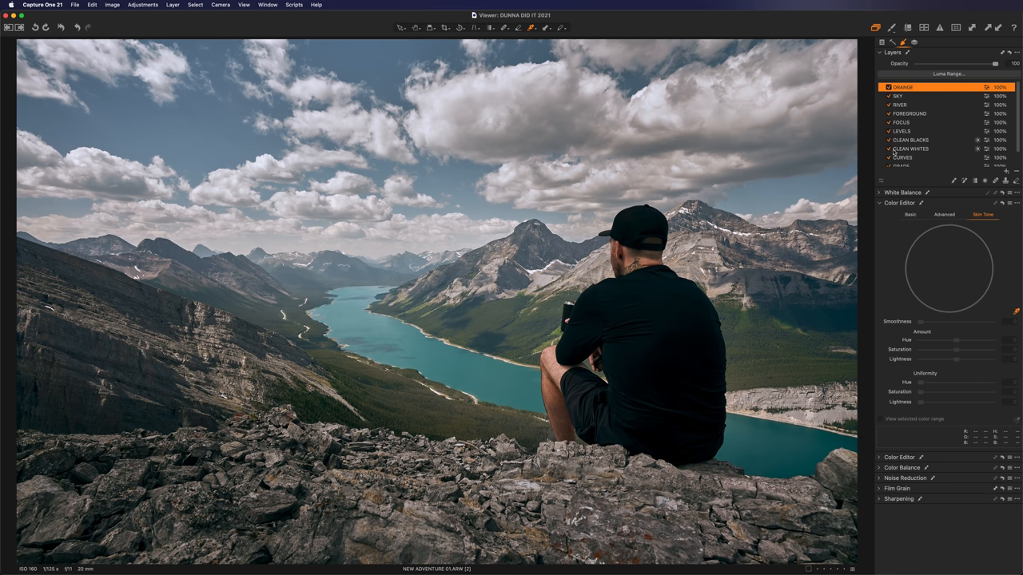
pyautogui.click(1008, 203)
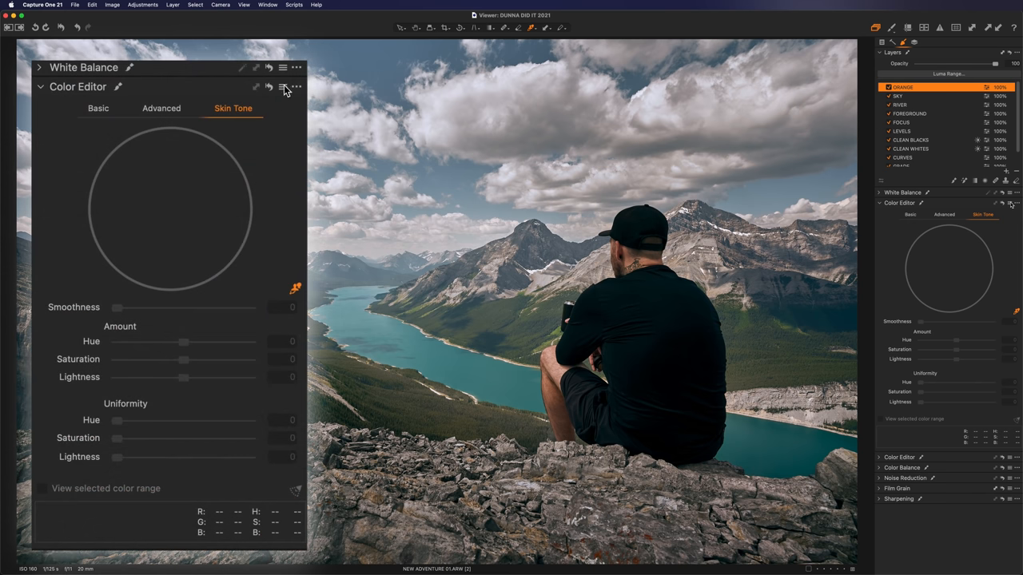
pyautogui.click(269, 87)
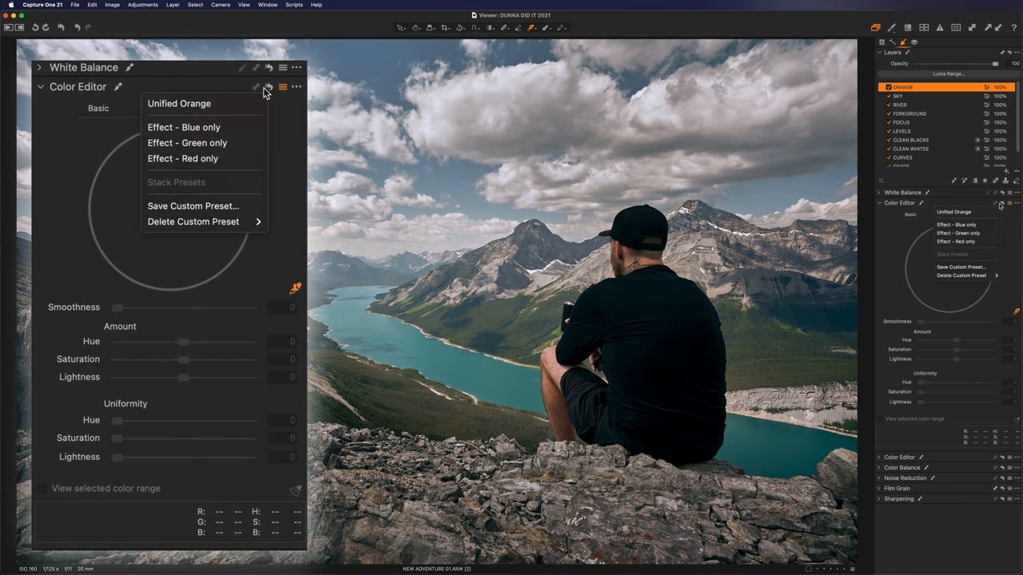
pyautogui.click(179, 102)
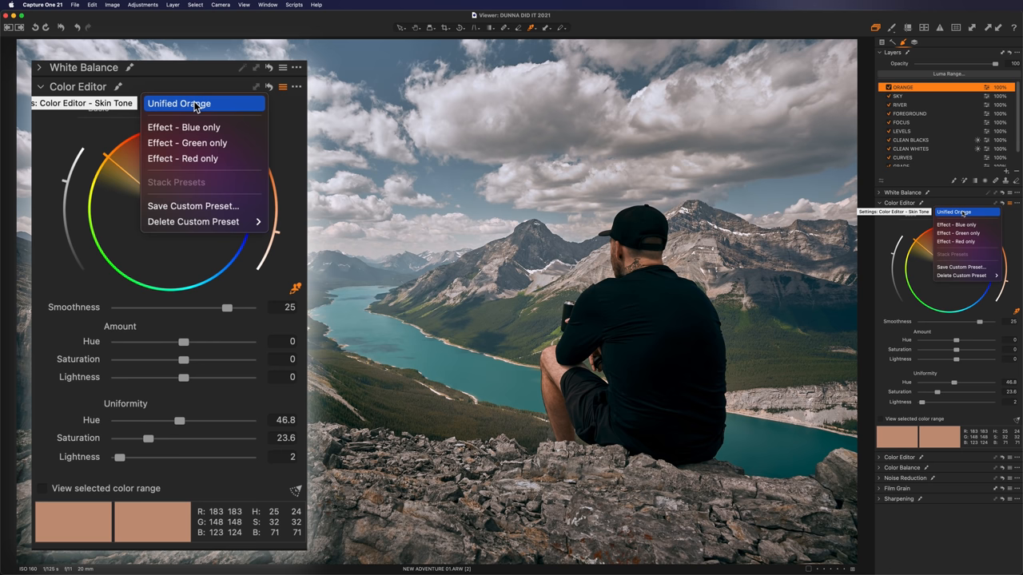
pyautogui.click(281, 86)
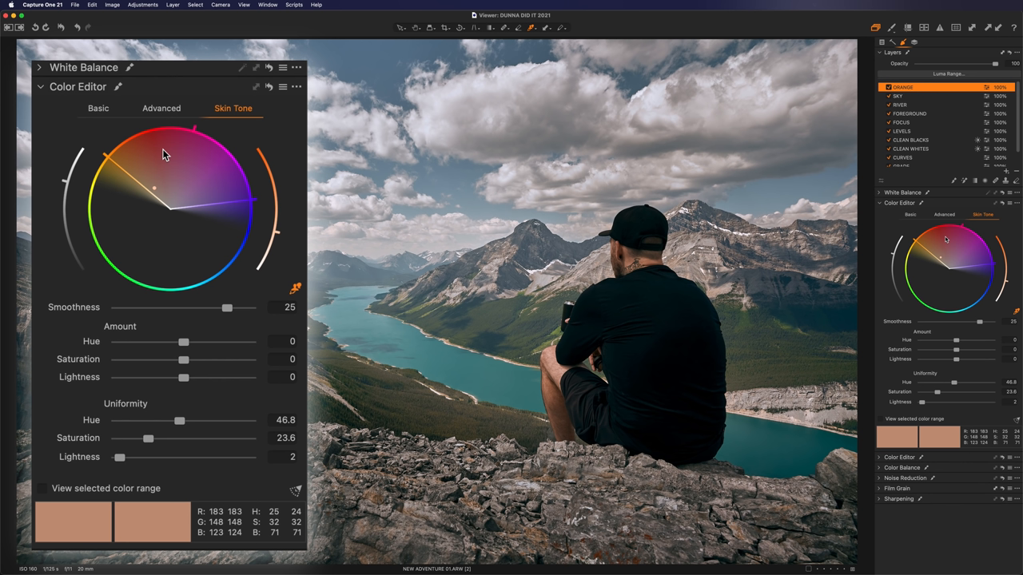
# Step: Set the skin-tone range's saturation around 15 and lightness to about -3.8
pyautogui.moveTo(184, 360); pyautogui.dragTo(211, 360)
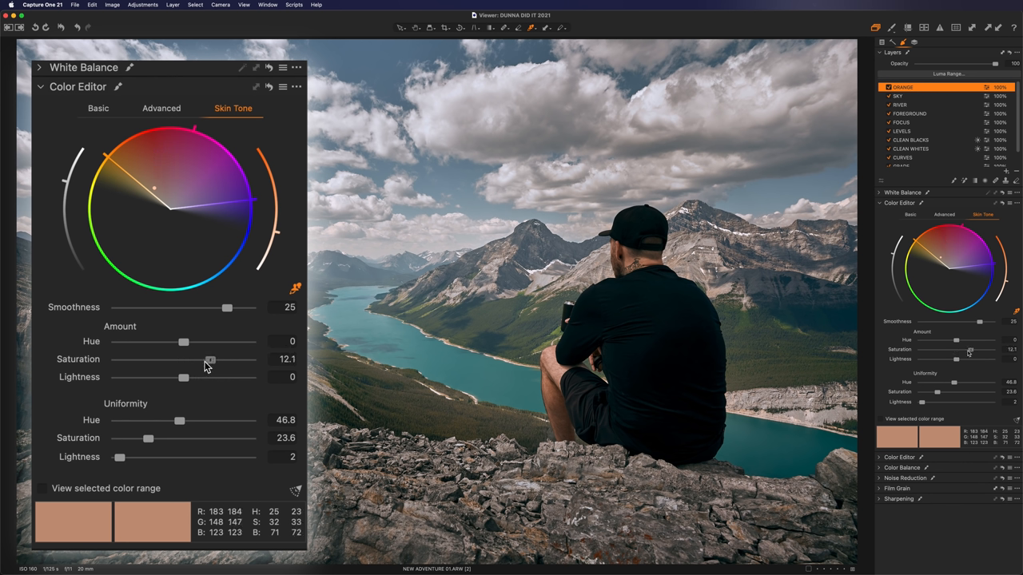
pyautogui.moveTo(211, 361); pyautogui.dragTo(223, 361)
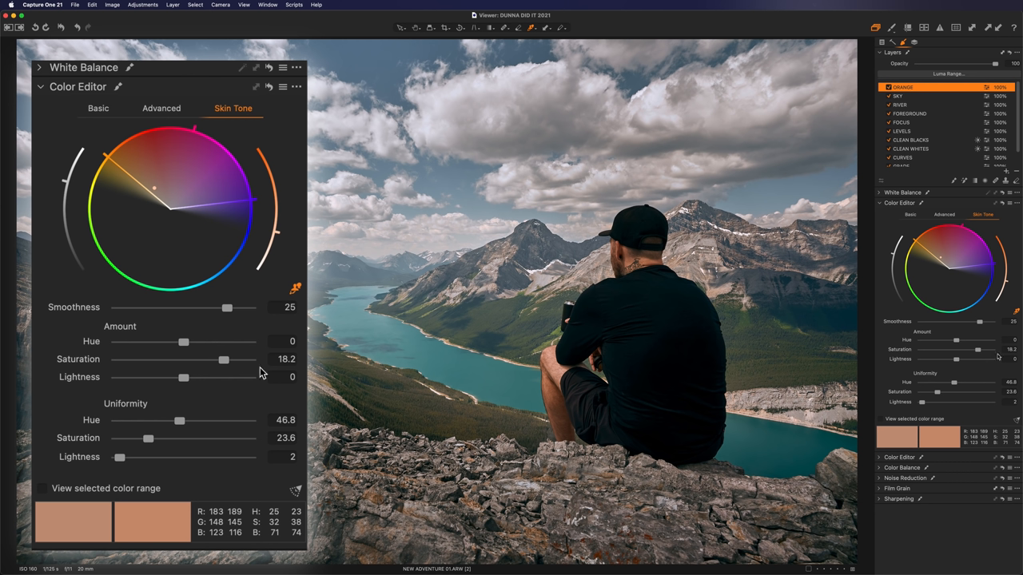
pyautogui.moveTo(225, 358); pyautogui.dragTo(205, 358)
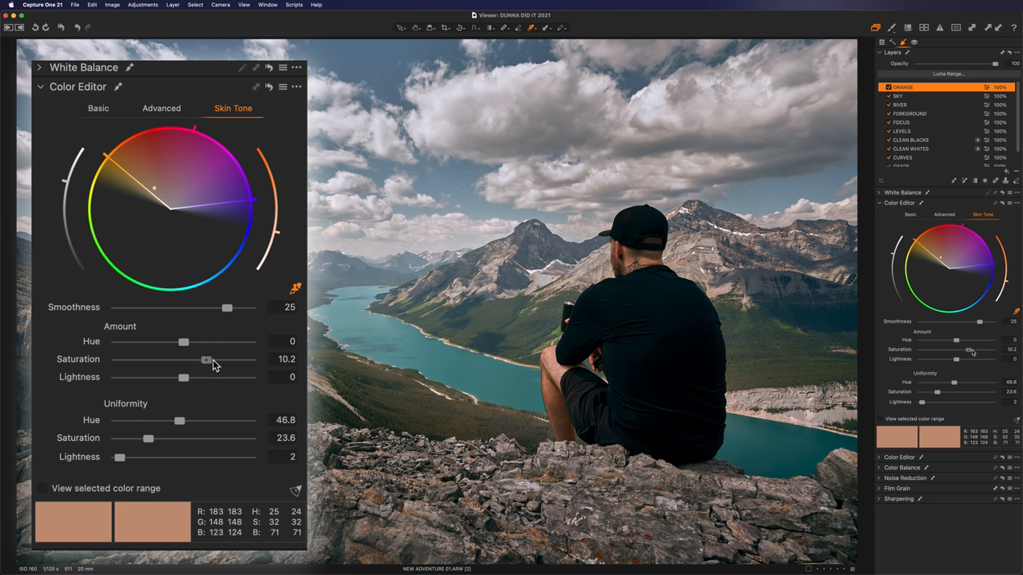
pyautogui.moveTo(189, 377); pyautogui.dragTo(174, 377)
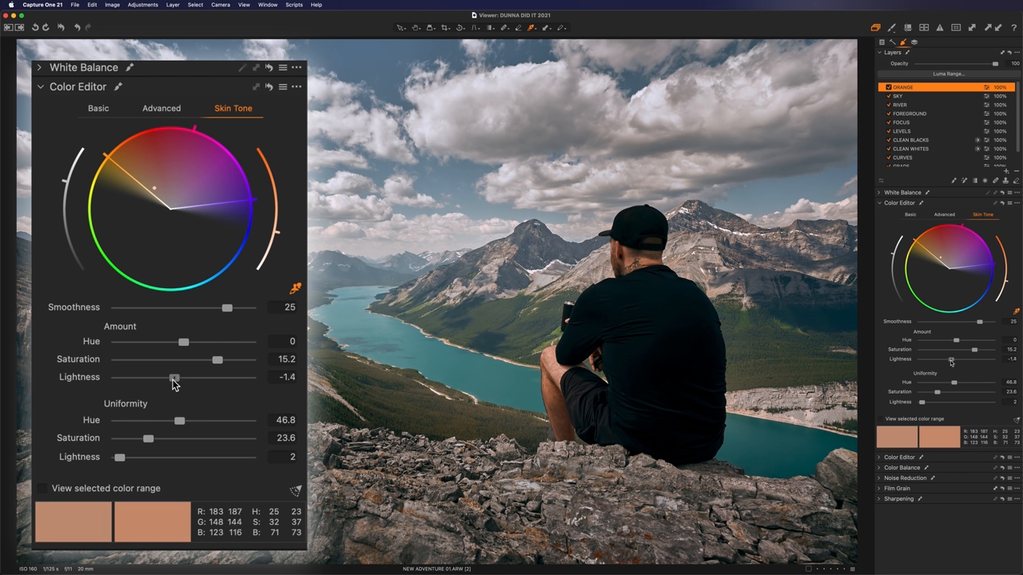
pyautogui.moveTo(174, 377); pyautogui.dragTo(166, 378)
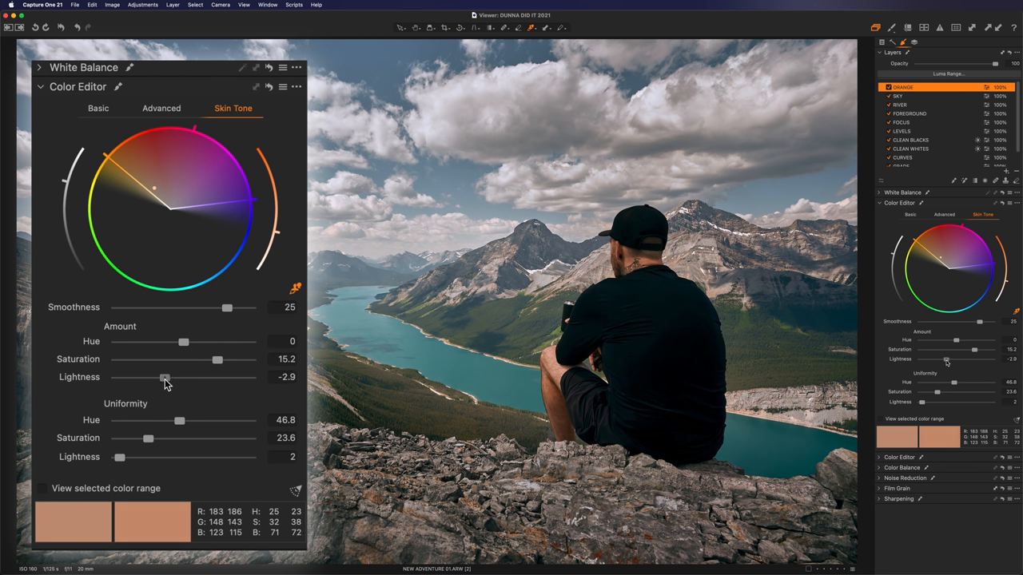
pyautogui.moveTo(166, 377); pyautogui.dragTo(156, 377)
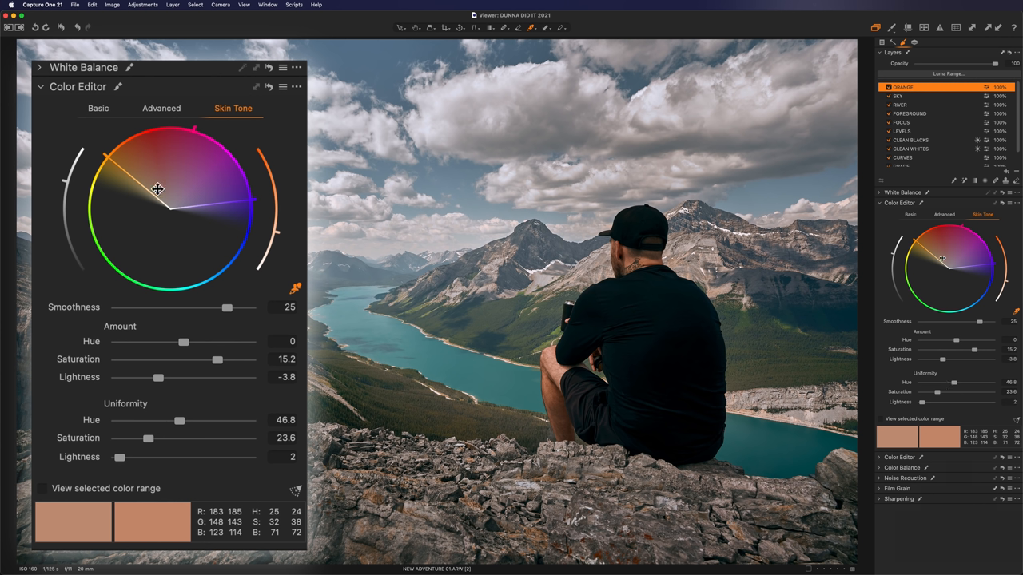
pyautogui.moveTo(221, 189)
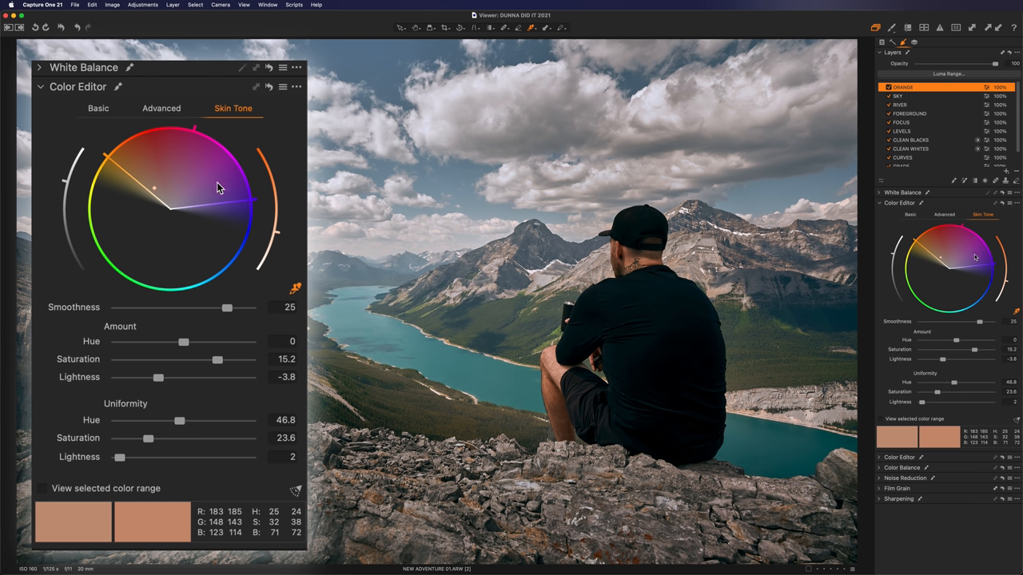
pyautogui.moveTo(220, 195)
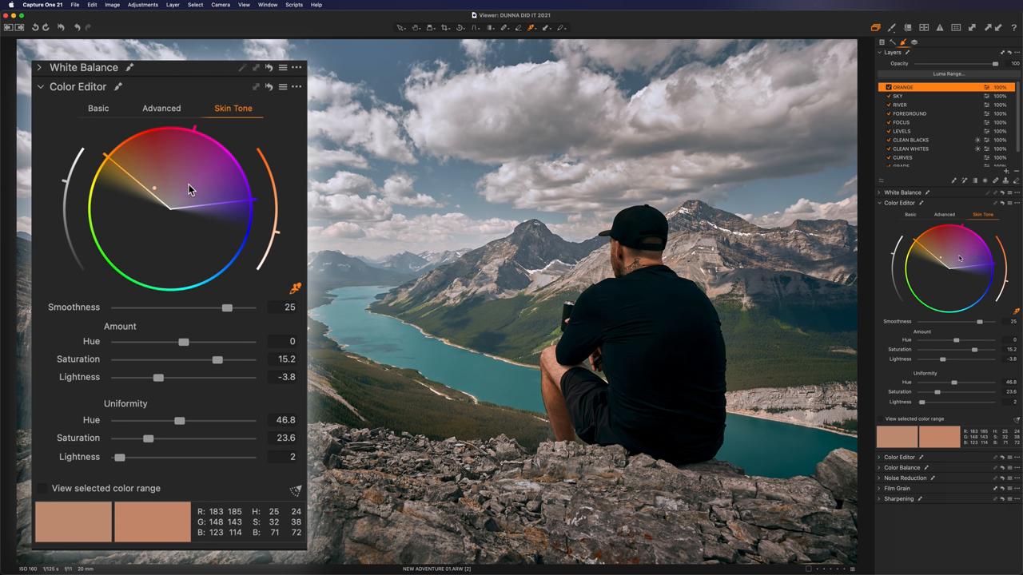
pyautogui.moveTo(125, 473)
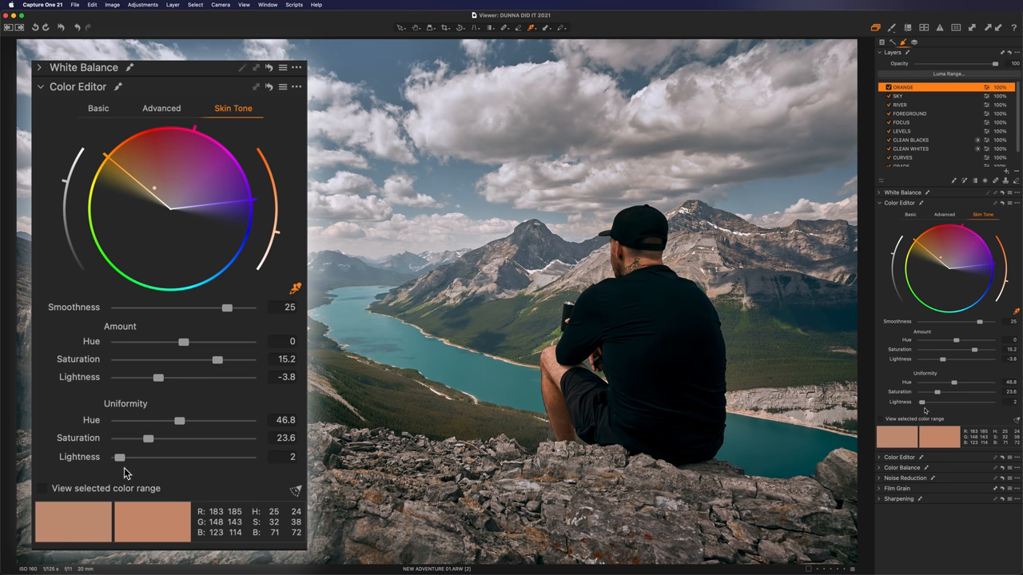
pyautogui.moveTo(122, 463)
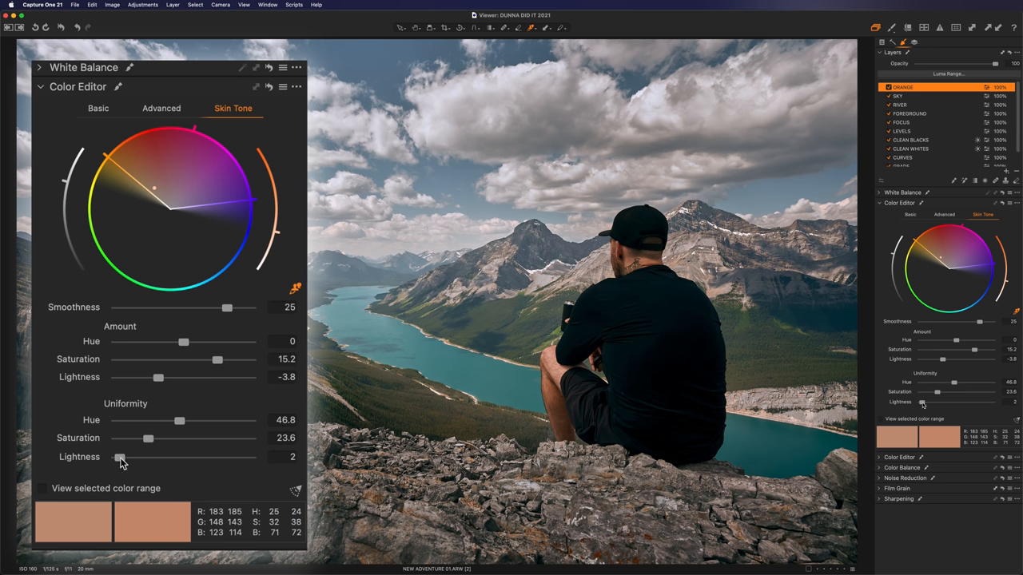
pyautogui.moveTo(216, 454)
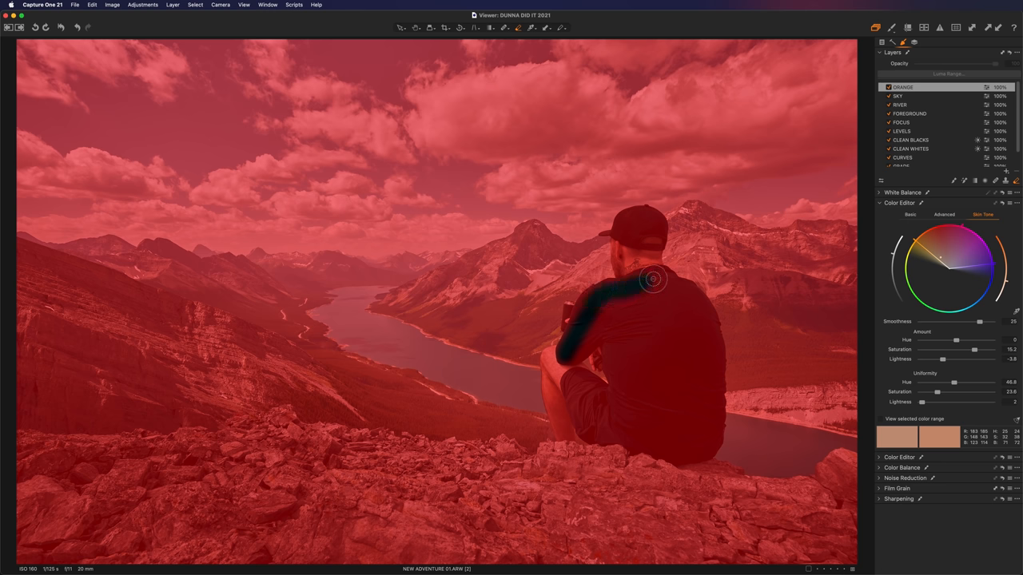
# Step: Toggle the skin-tone layer's mask overlay to verify full coverage, then return to the clean image
pyautogui.click(889, 86)
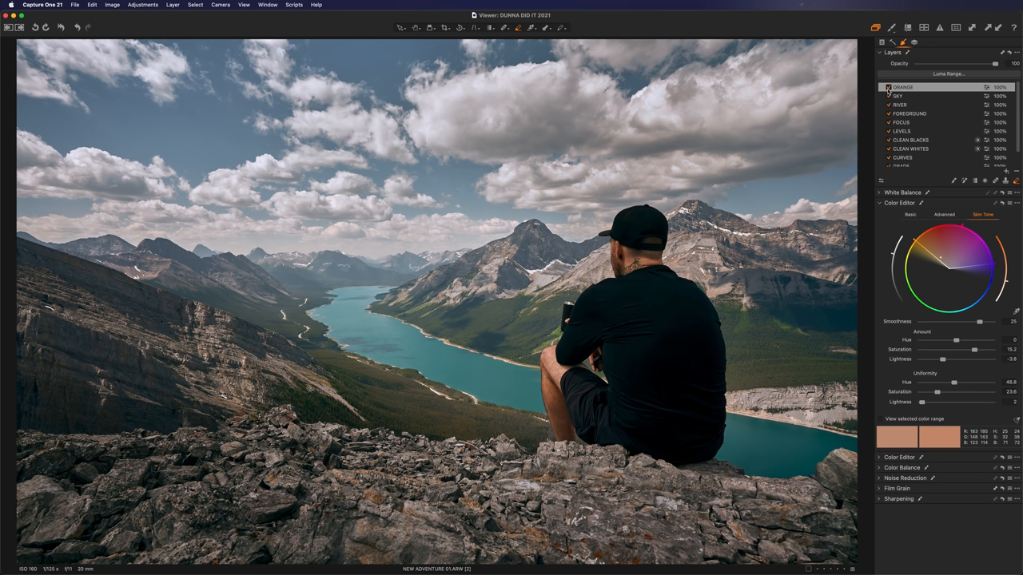
pyautogui.click(889, 87)
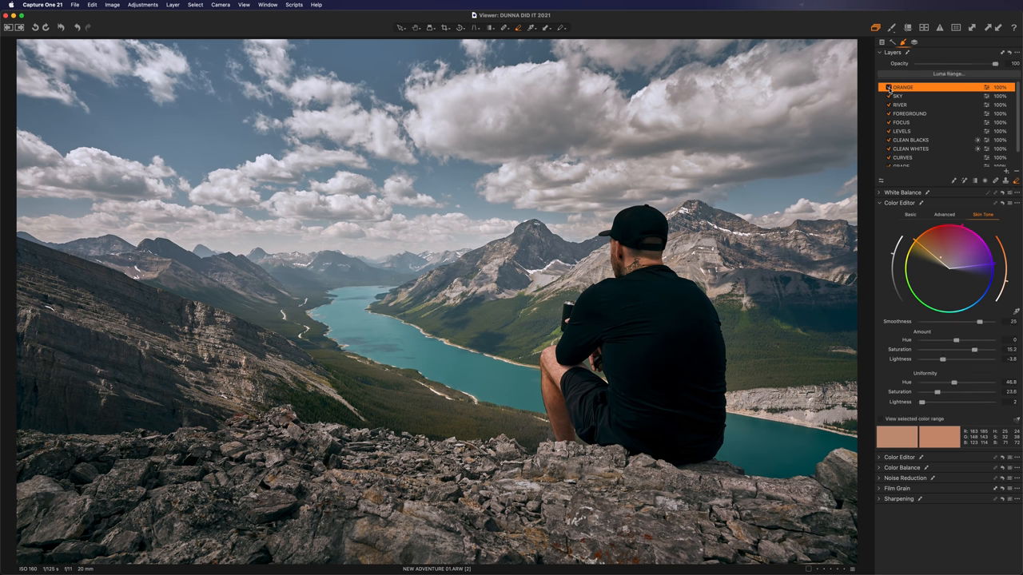
pyautogui.click(887, 86)
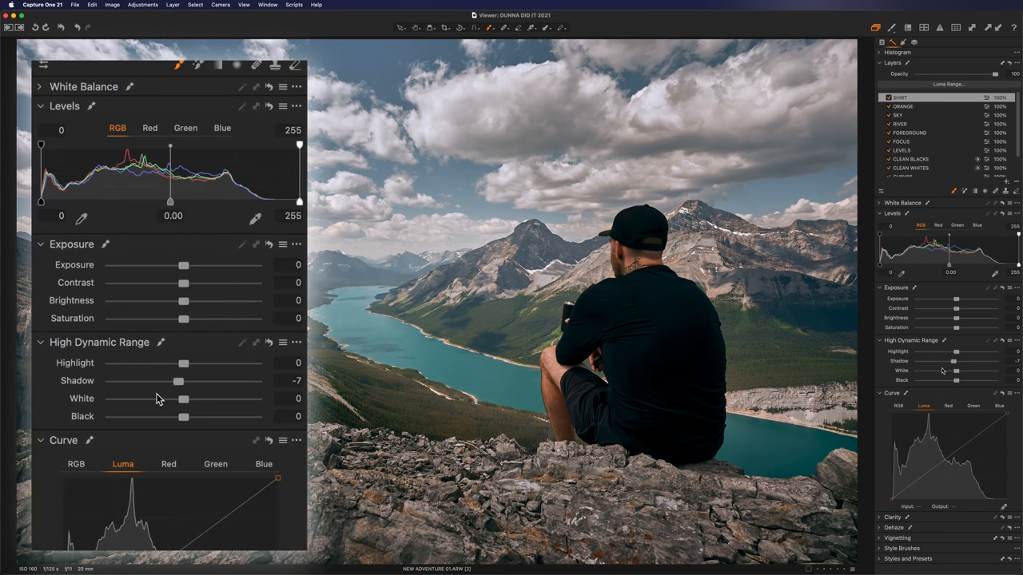
# Step: Pull the SHIRT layer's HDR Shadow to -7 and bring up the new-layer choices
pyautogui.moveTo(179, 380); pyautogui.dragTo(169, 380)
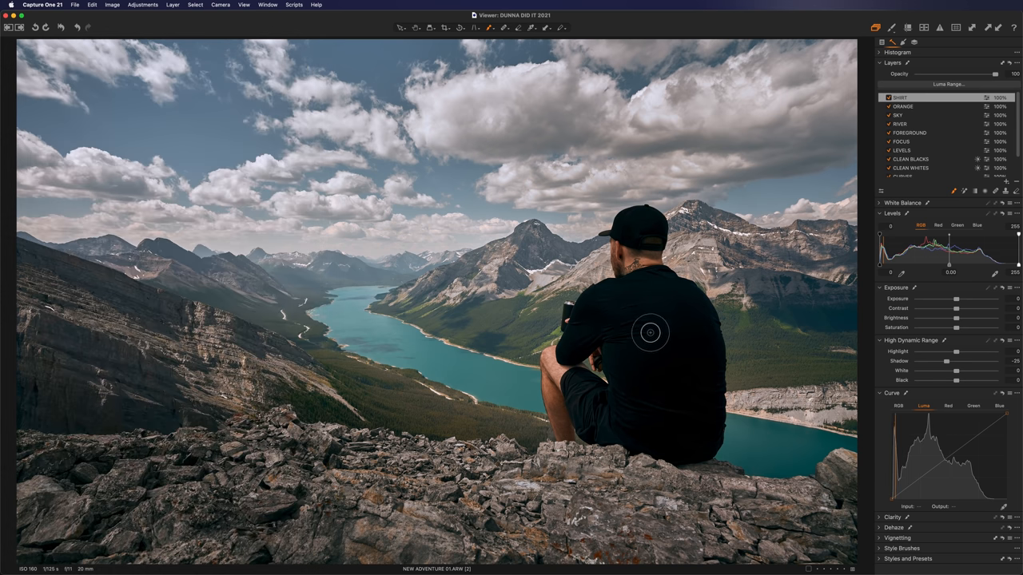
pyautogui.moveTo(691, 377)
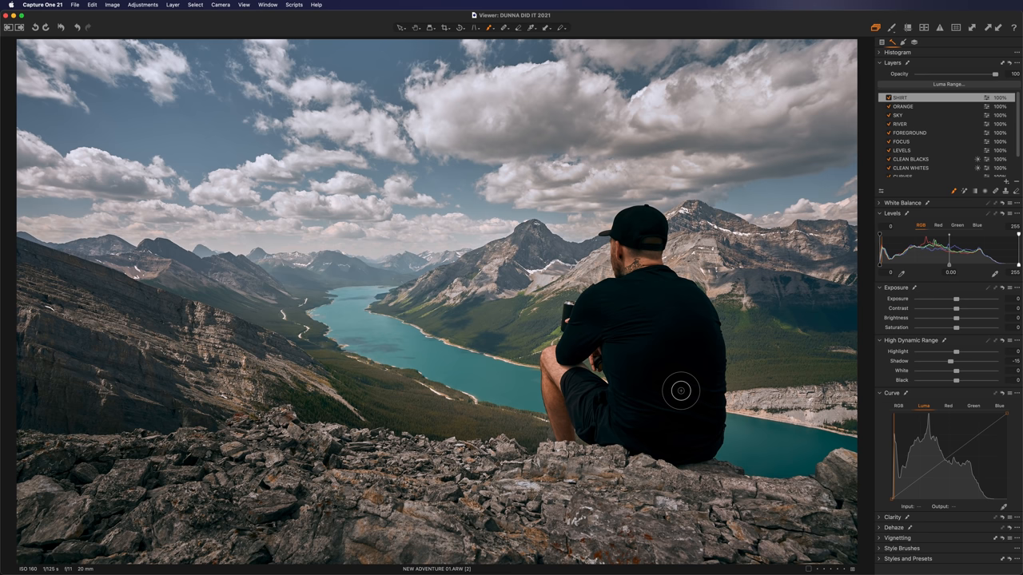
pyautogui.click(1005, 186)
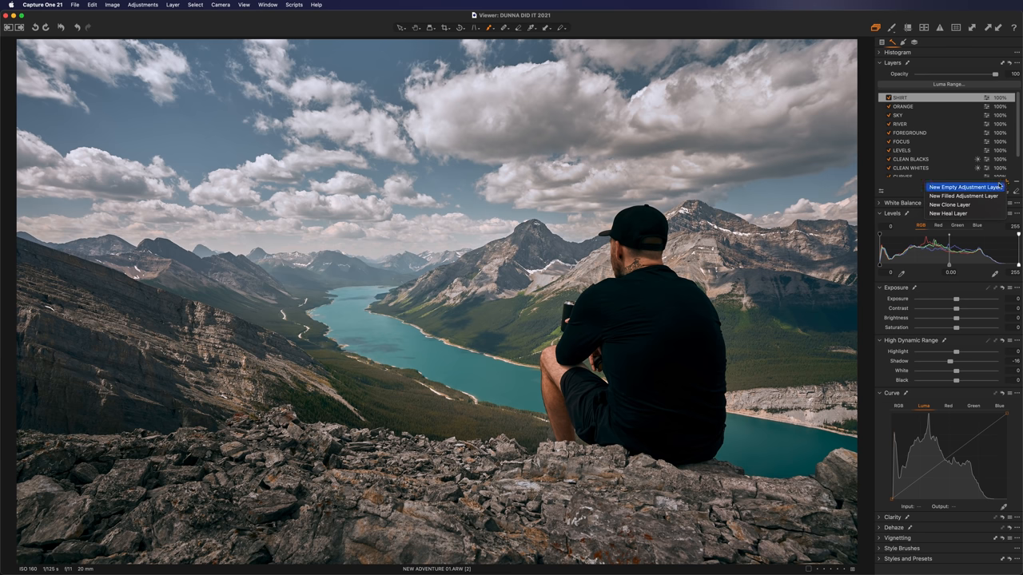
# Step: Create the COLOR BUMP empty layer and raise Basic saturation to about 8.2
pyautogui.click(962, 187)
pyautogui.write('COLOR BUMP')
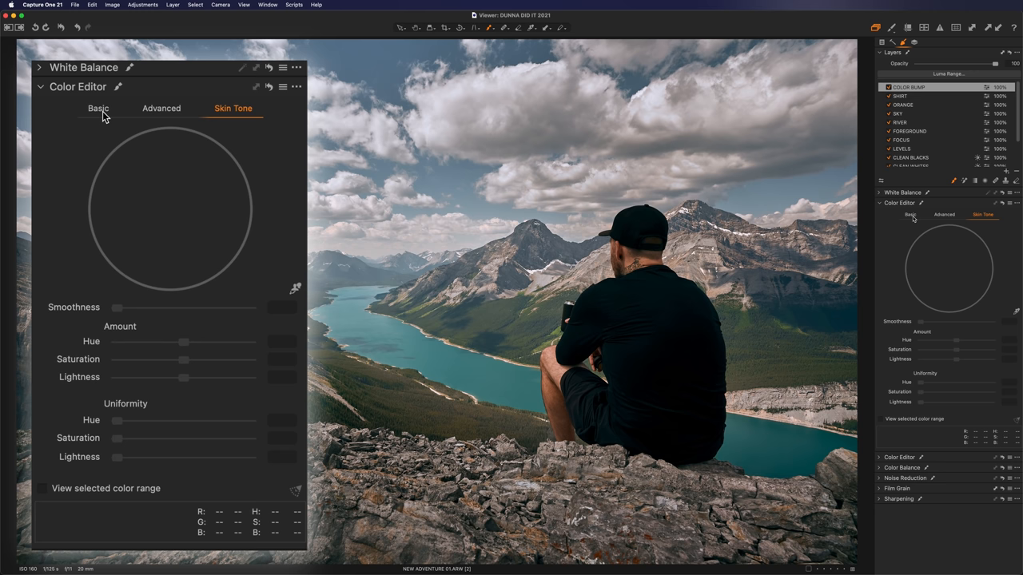
pyautogui.click(97, 109)
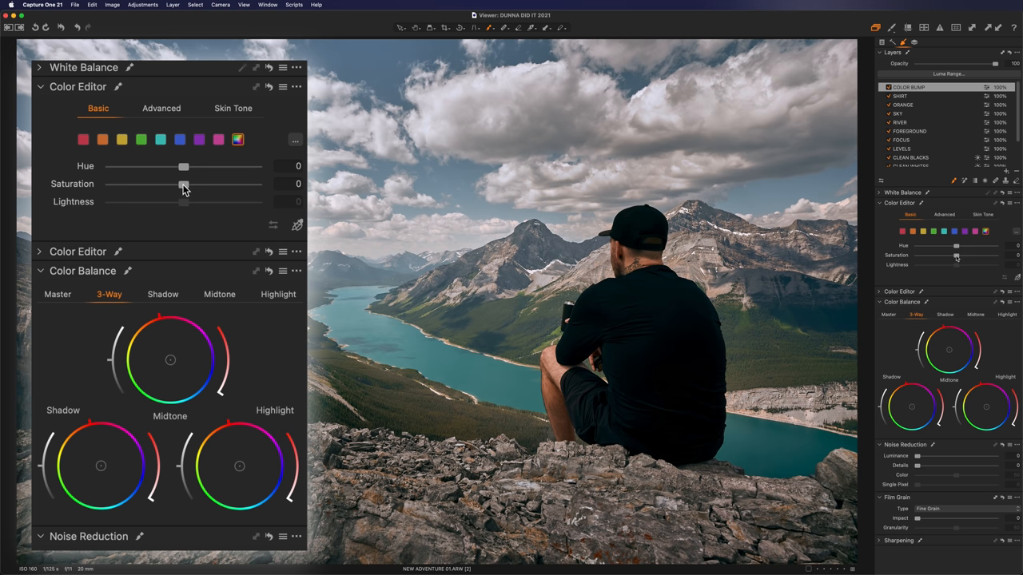
pyautogui.moveTo(179, 184); pyautogui.dragTo(192, 184)
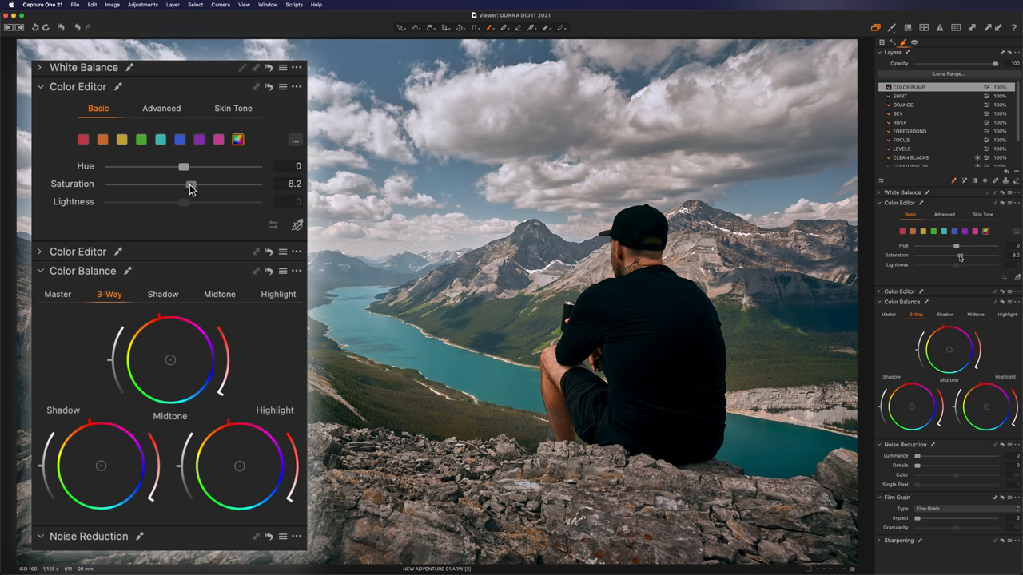
pyautogui.moveTo(191, 184); pyautogui.dragTo(195, 184)
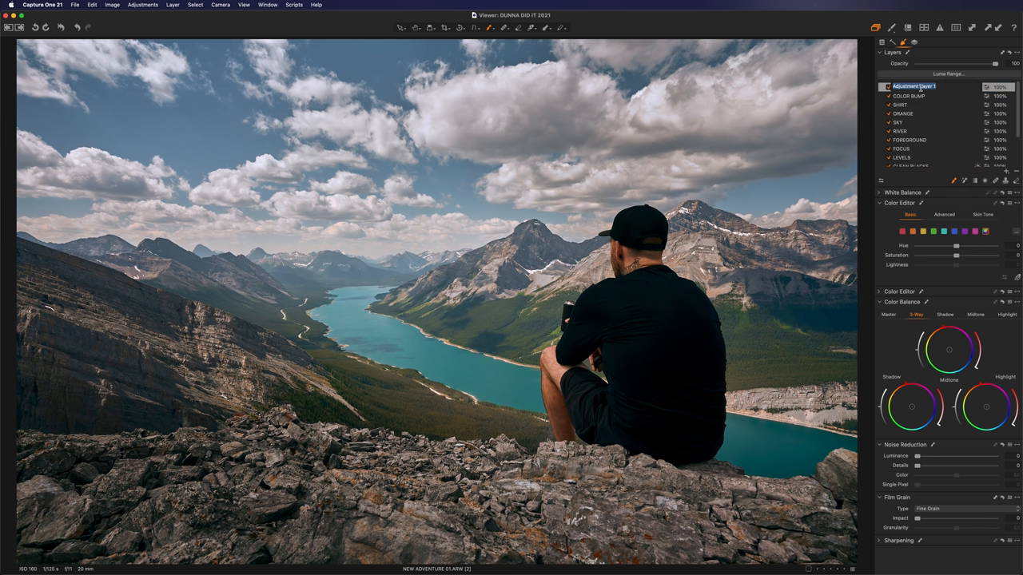
# Step: Finish naming the layer, nudge its contrast, and sample the man's skin in Skin Tone mode
pyautogui.click(901, 86)
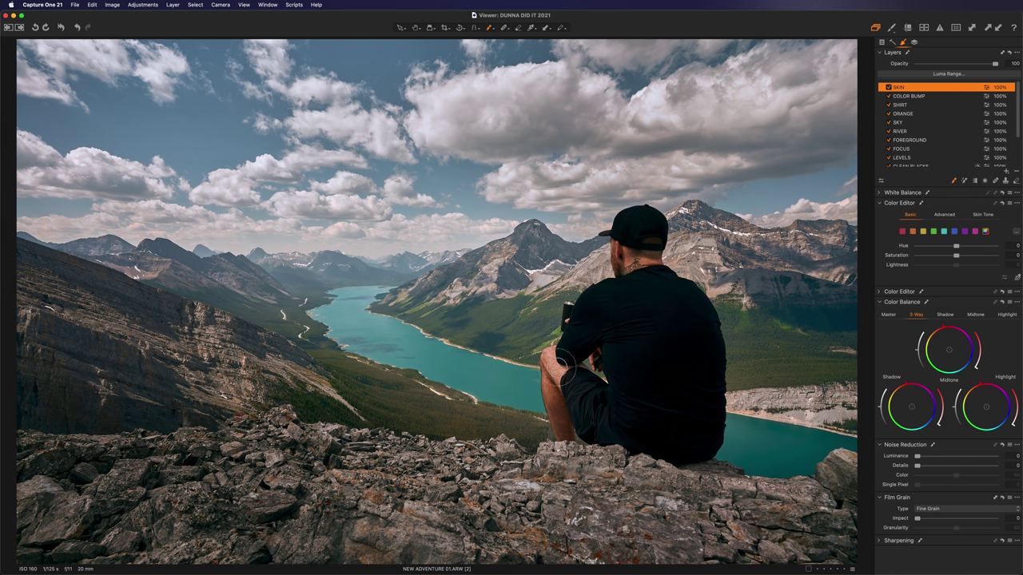
pyautogui.moveTo(653, 263)
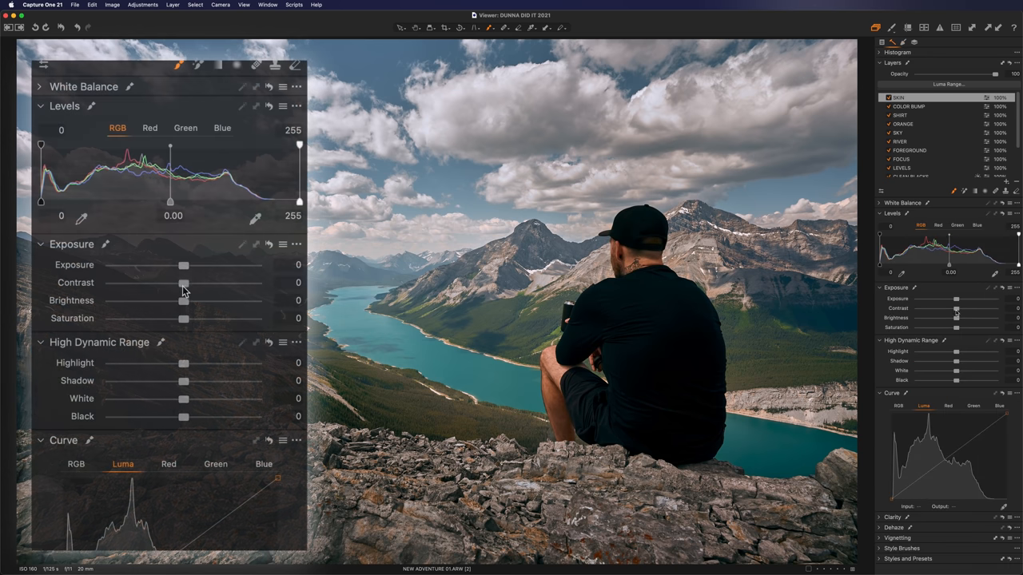
pyautogui.moveTo(184, 283); pyautogui.dragTo(197, 282)
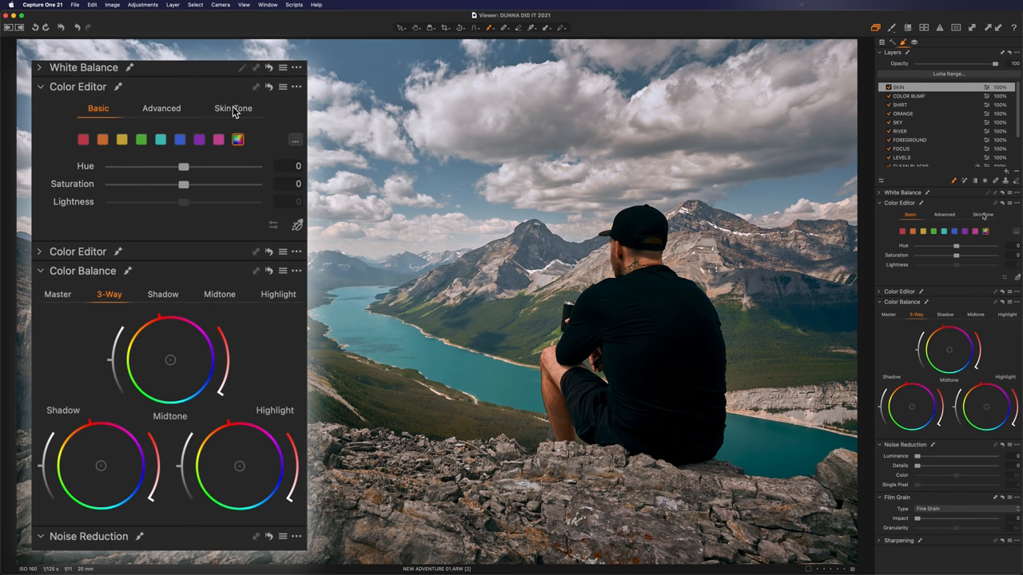
pyautogui.click(234, 108)
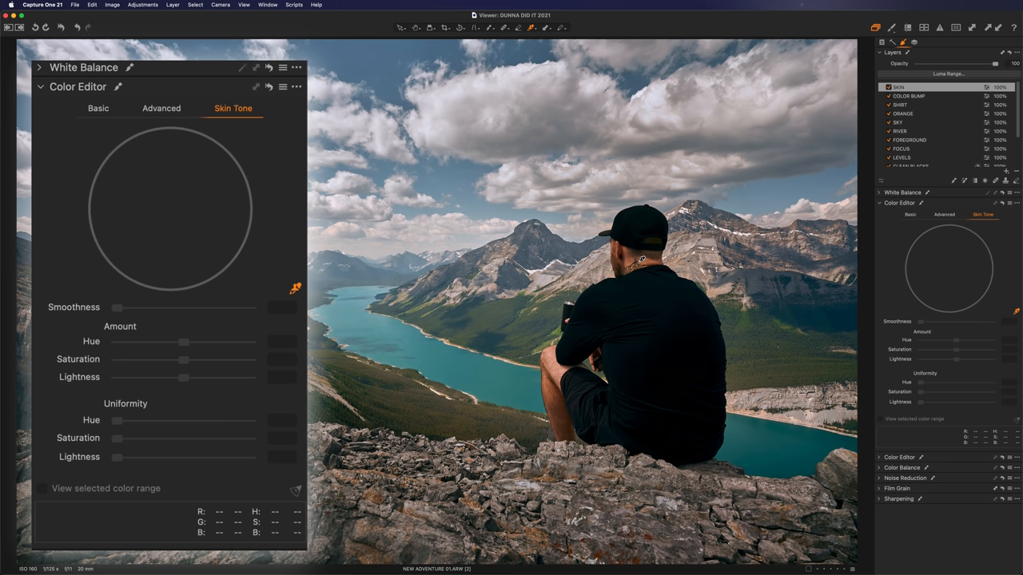
pyautogui.click(627, 263)
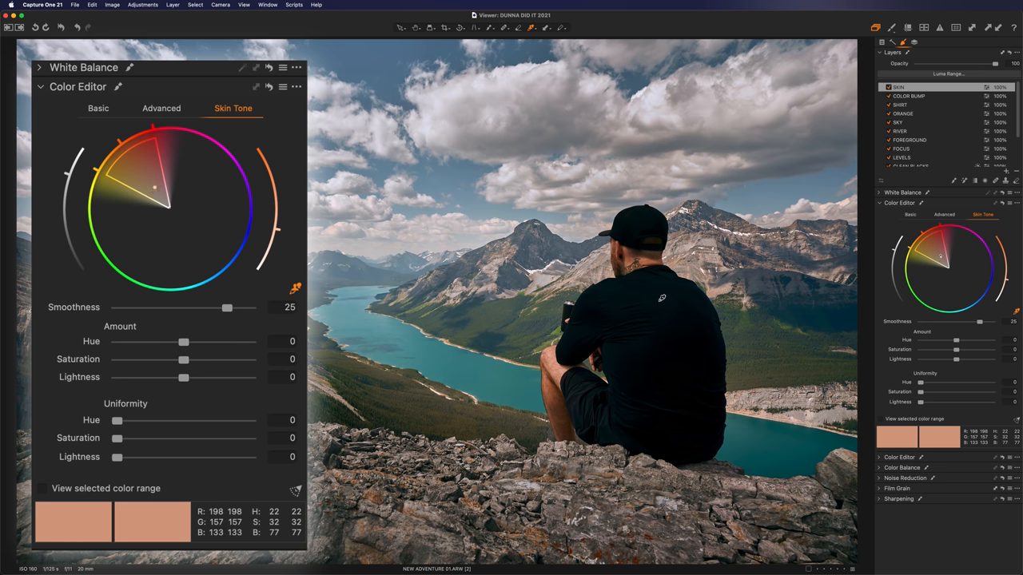
# Step: Set skin hue -1.5, saturation -6.6, lightness -3.2 and saturation uniformity about 15
pyautogui.moveTo(186, 358); pyautogui.dragTo(173, 358)
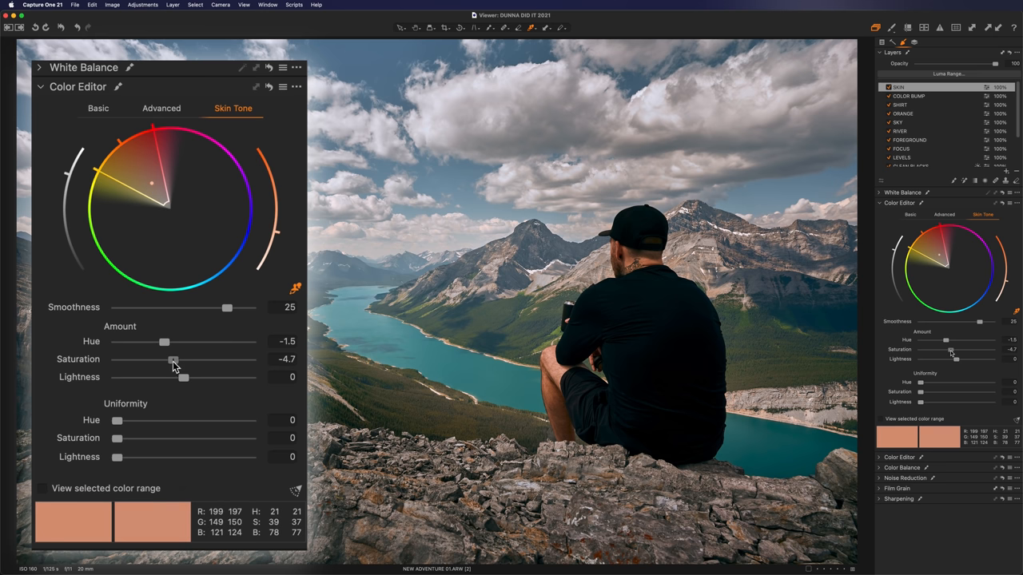
pyautogui.moveTo(173, 361); pyautogui.dragTo(168, 361)
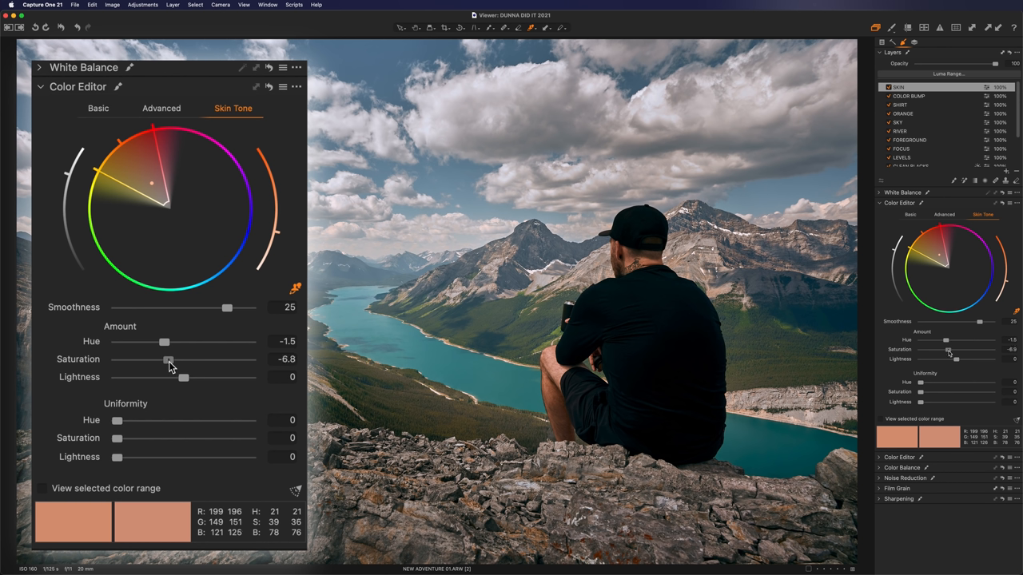
pyautogui.moveTo(118, 438); pyautogui.dragTo(134, 438)
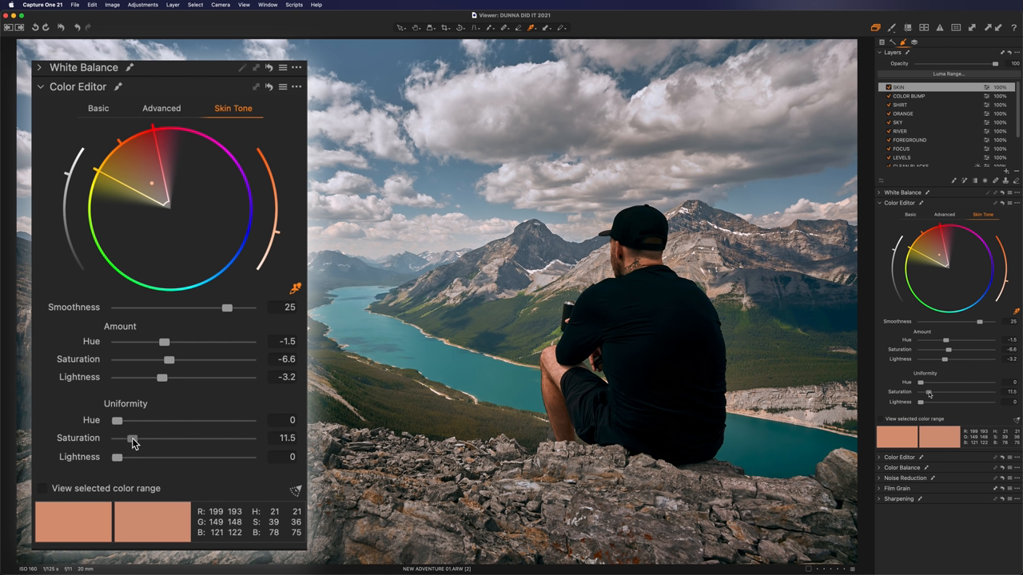
pyautogui.moveTo(133, 438); pyautogui.dragTo(137, 438)
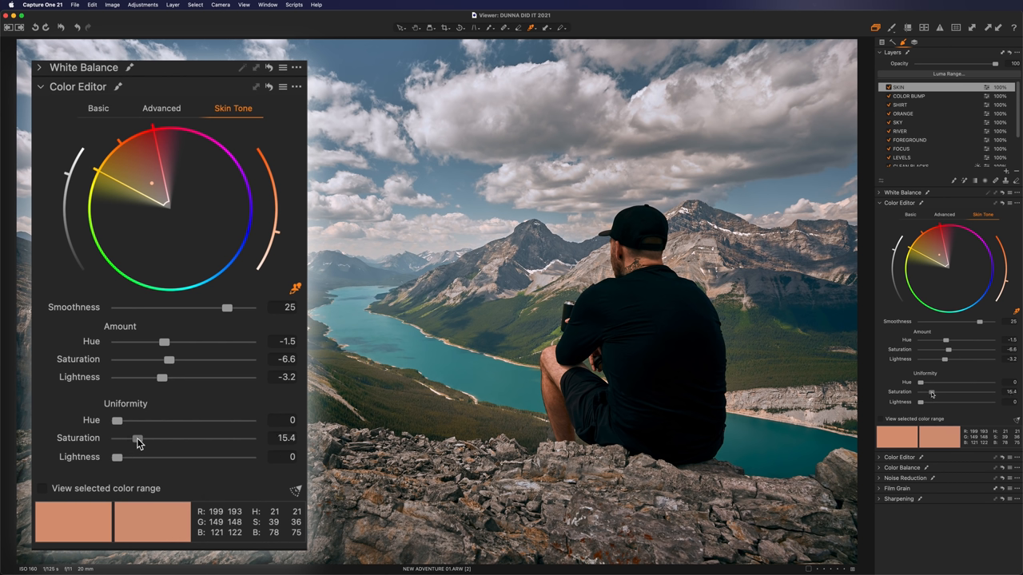
pyautogui.moveTo(137, 438); pyautogui.dragTo(134, 438)
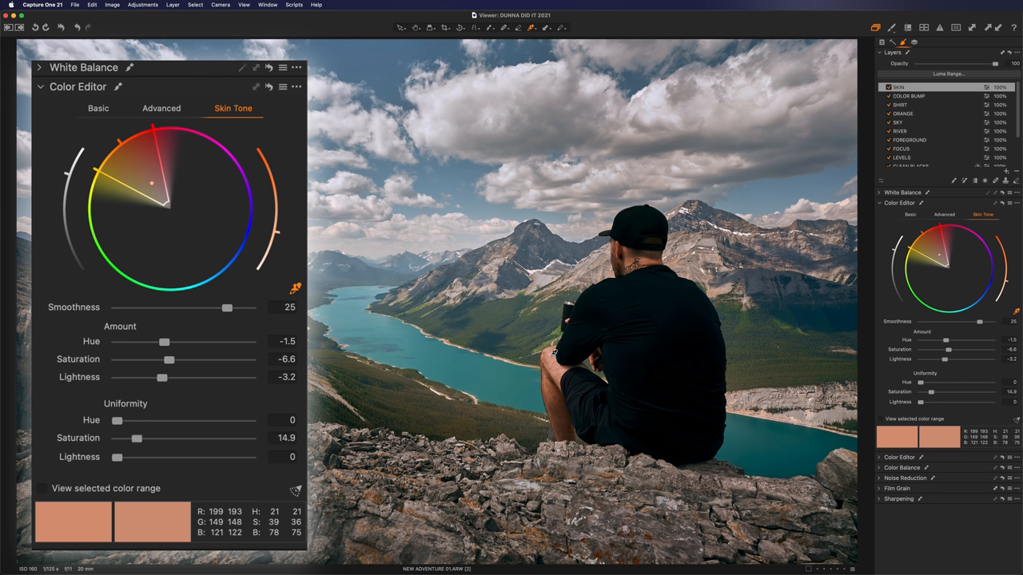
pyautogui.moveTo(135, 438); pyautogui.dragTo(137, 437)
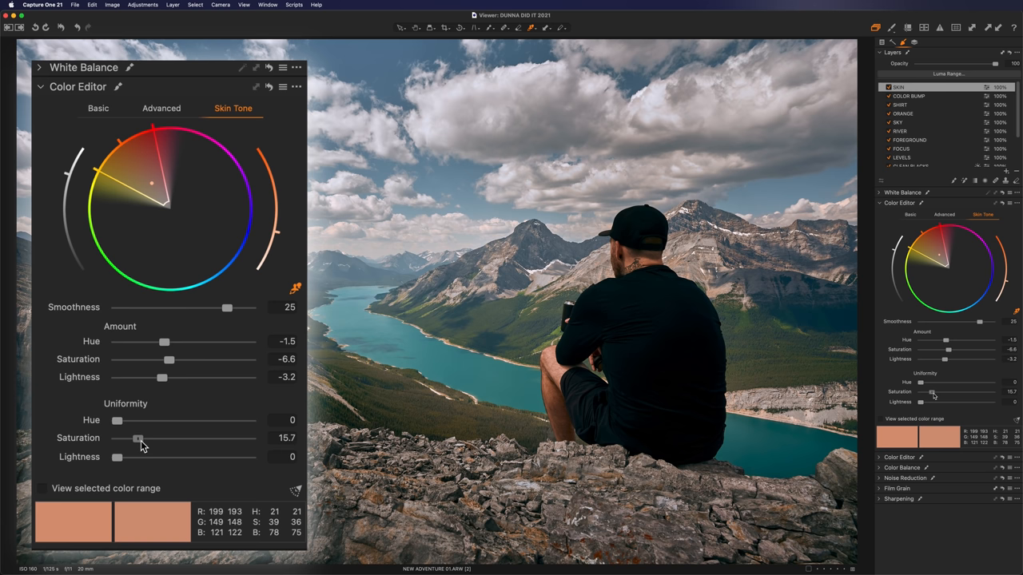
pyautogui.moveTo(163, 377); pyautogui.dragTo(176, 378)
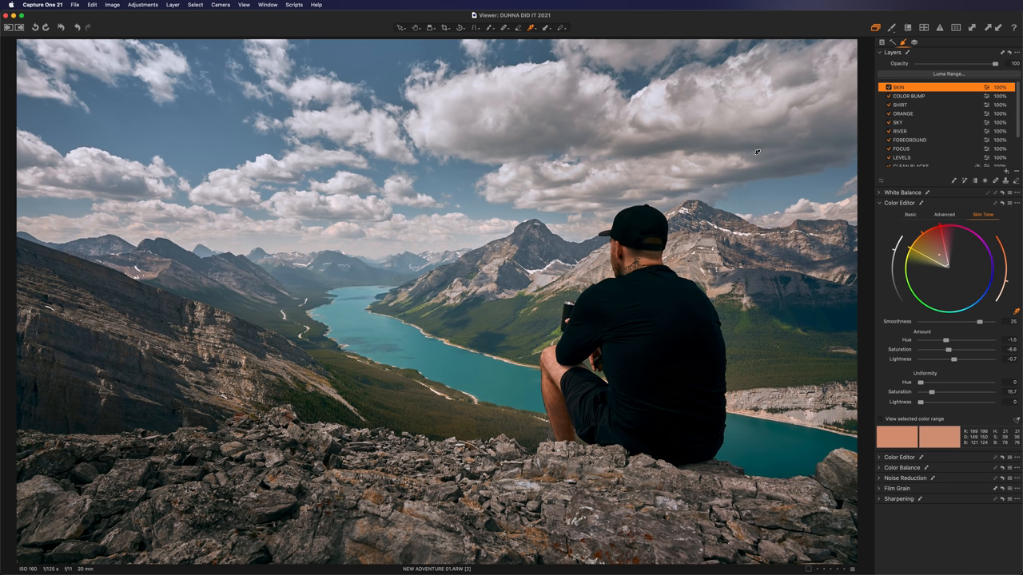
pyautogui.click(888, 87)
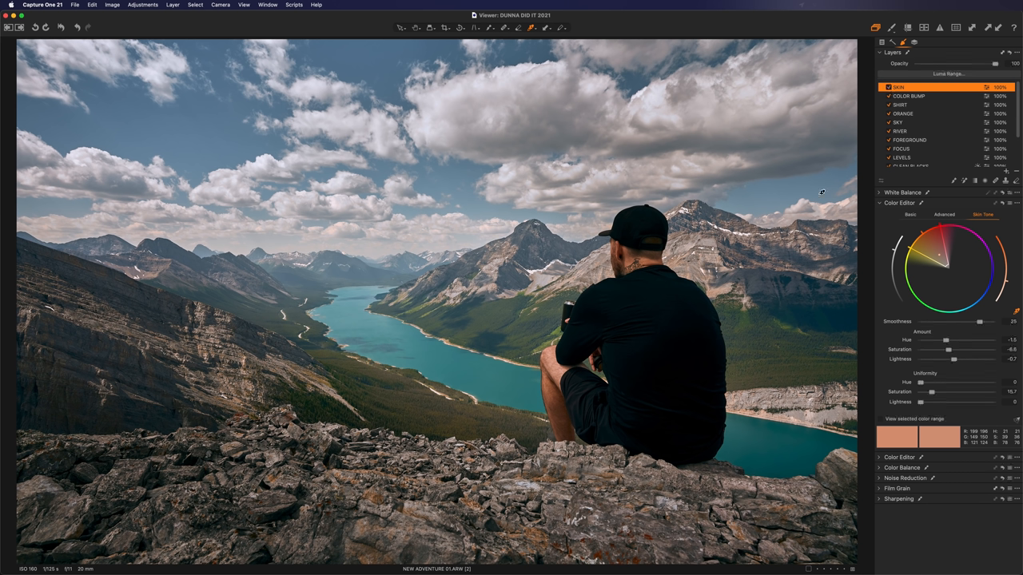
pyautogui.moveTo(473, 109)
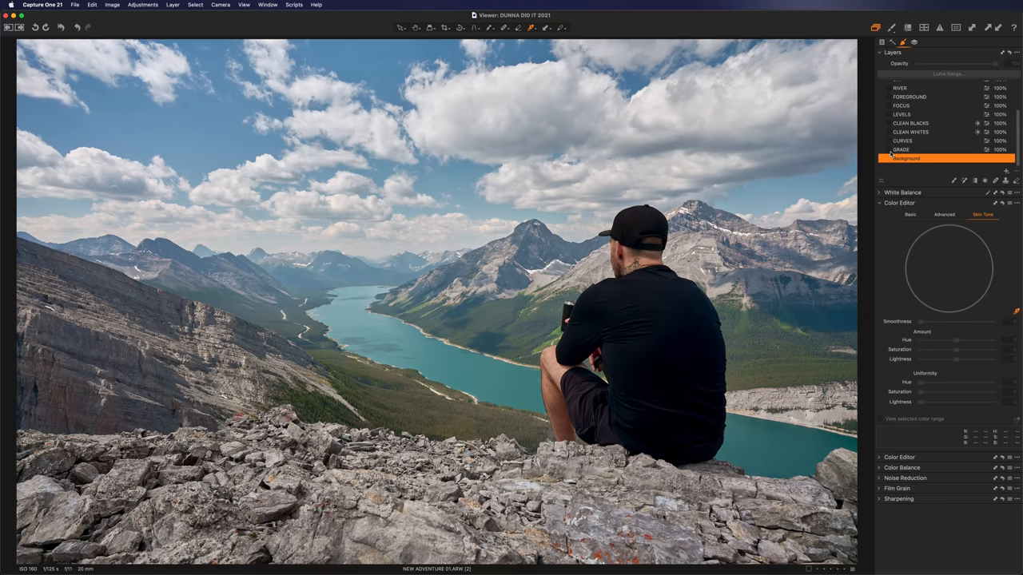
pyautogui.click(908, 158)
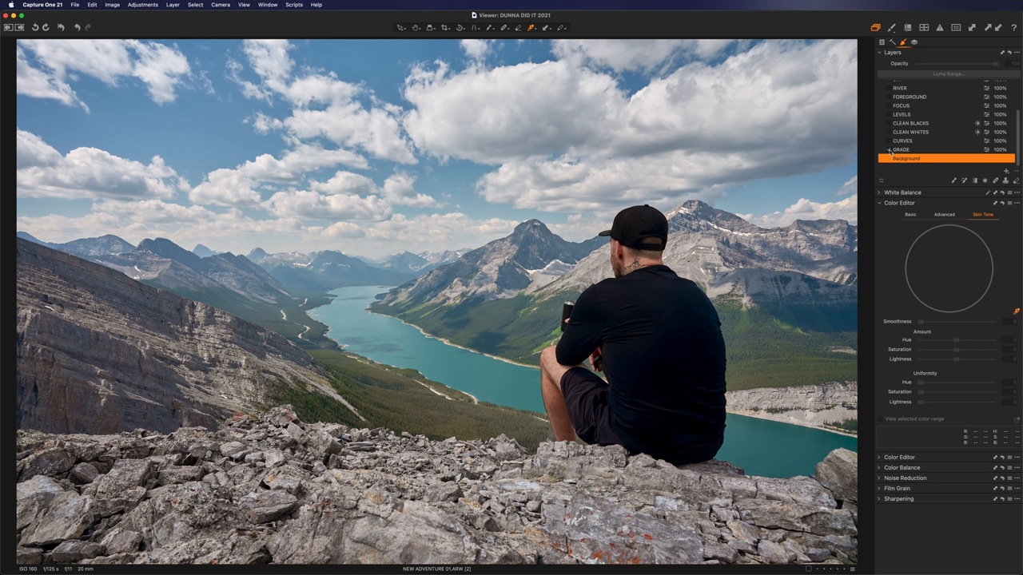
pyautogui.click(888, 151)
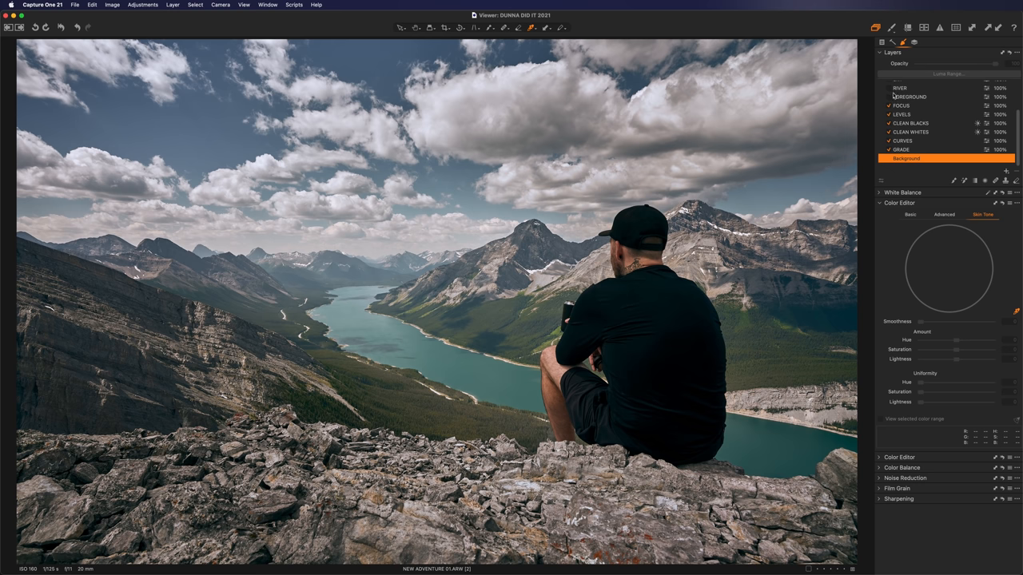
pyautogui.moveTo(888, 98)
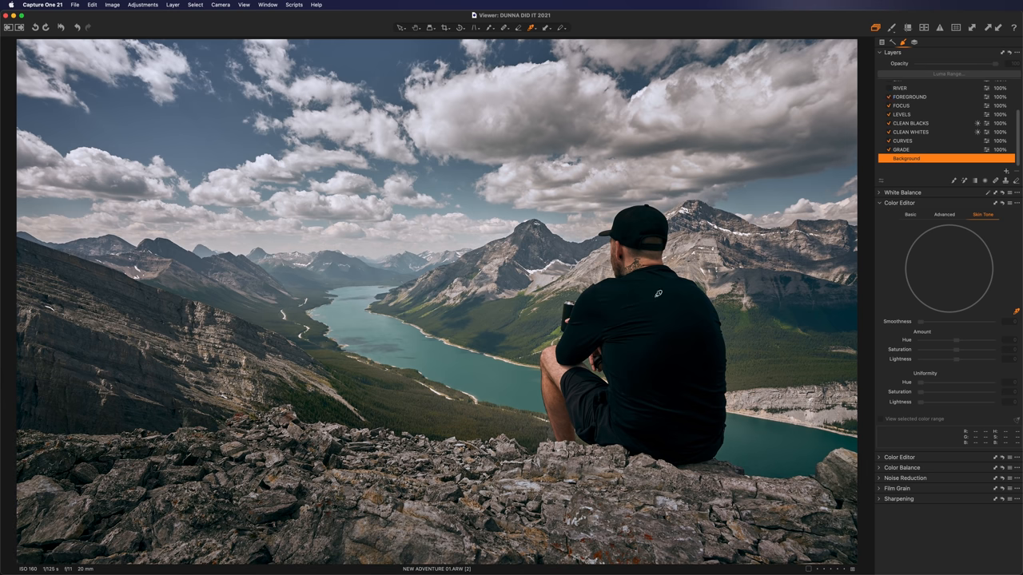
pyautogui.moveTo(837, 162)
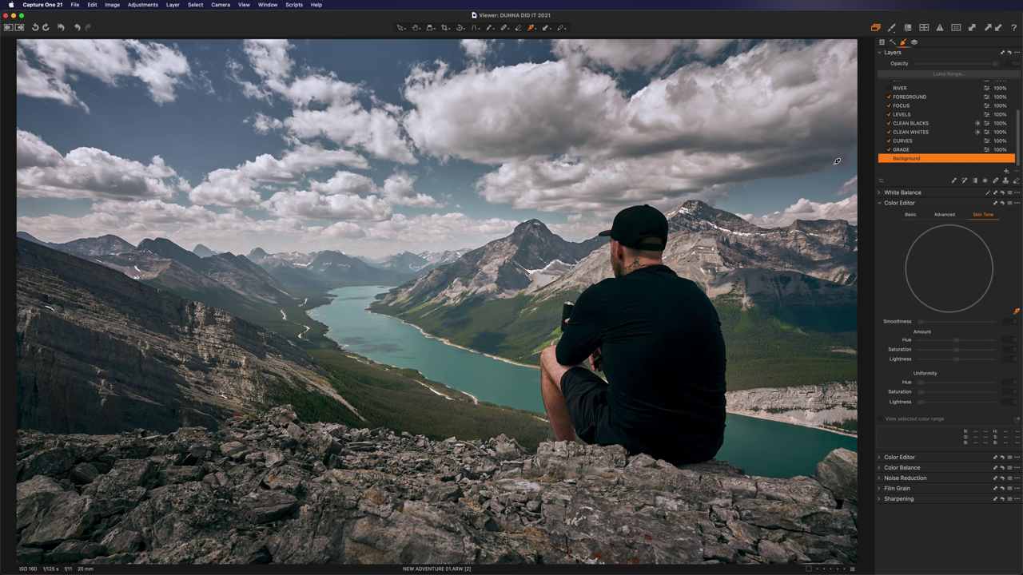
pyautogui.scroll(3)
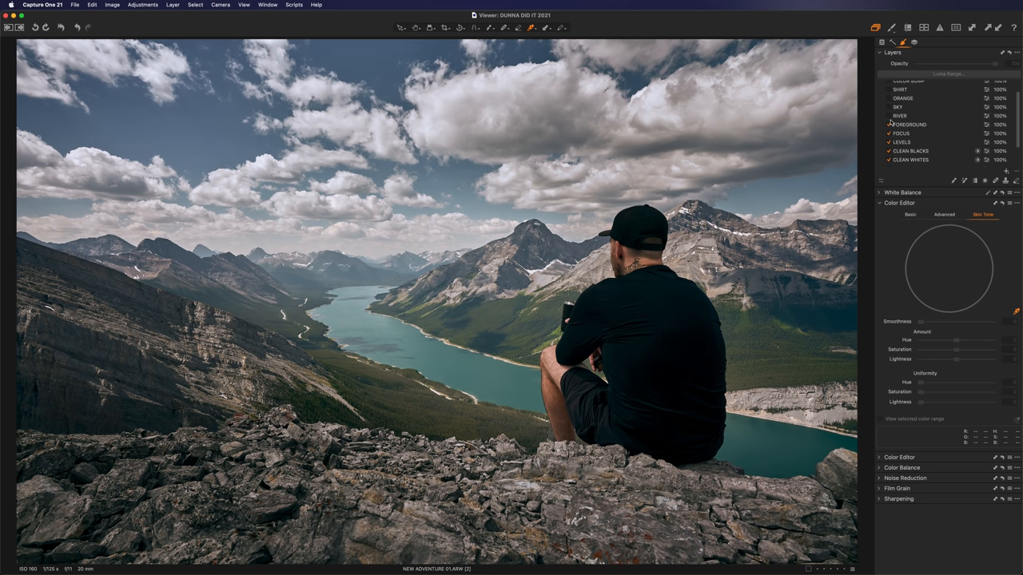
pyautogui.click(888, 115)
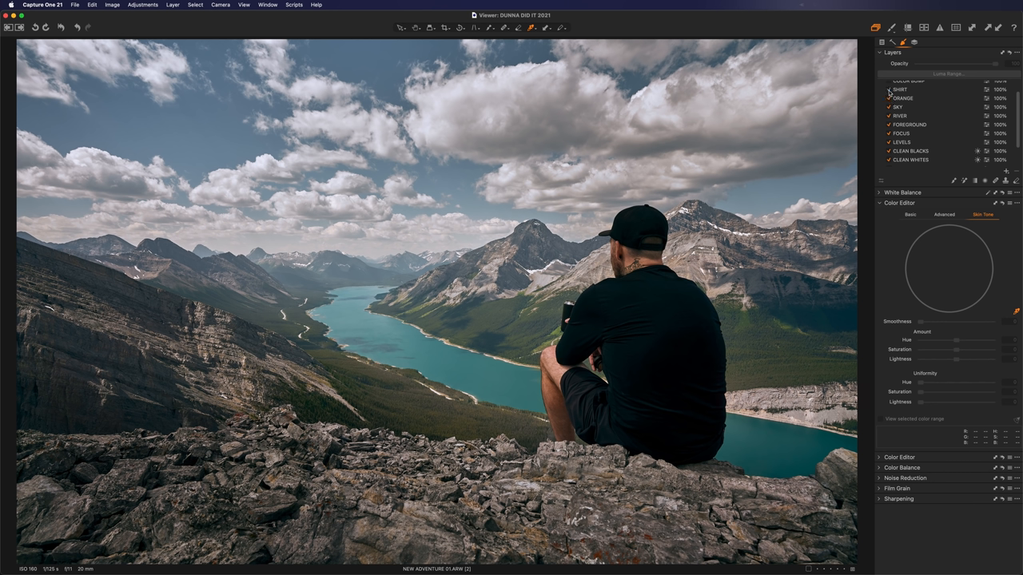
pyautogui.click(889, 89)
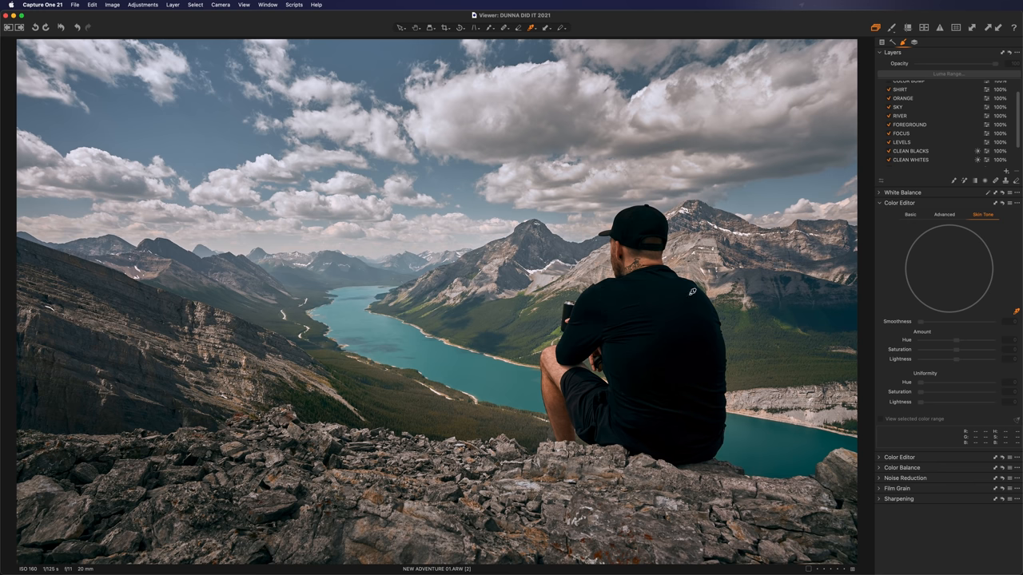
pyautogui.scroll(3)
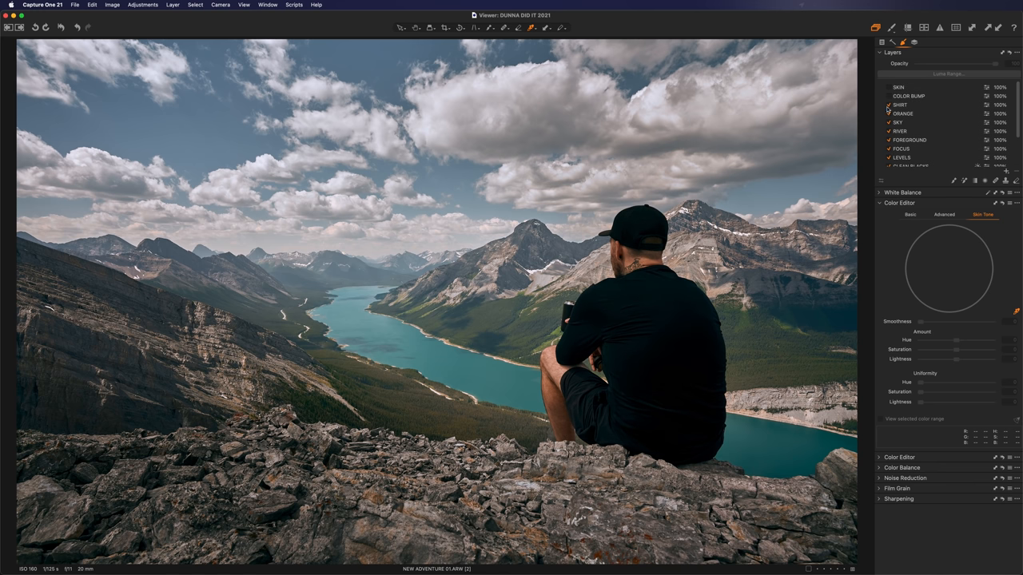
pyautogui.click(889, 95)
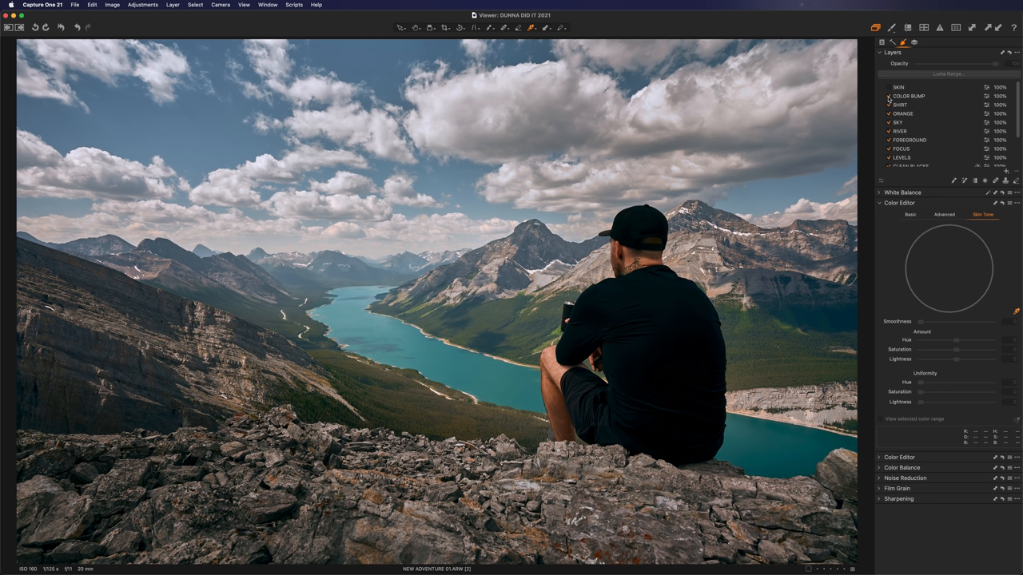
pyautogui.click(887, 86)
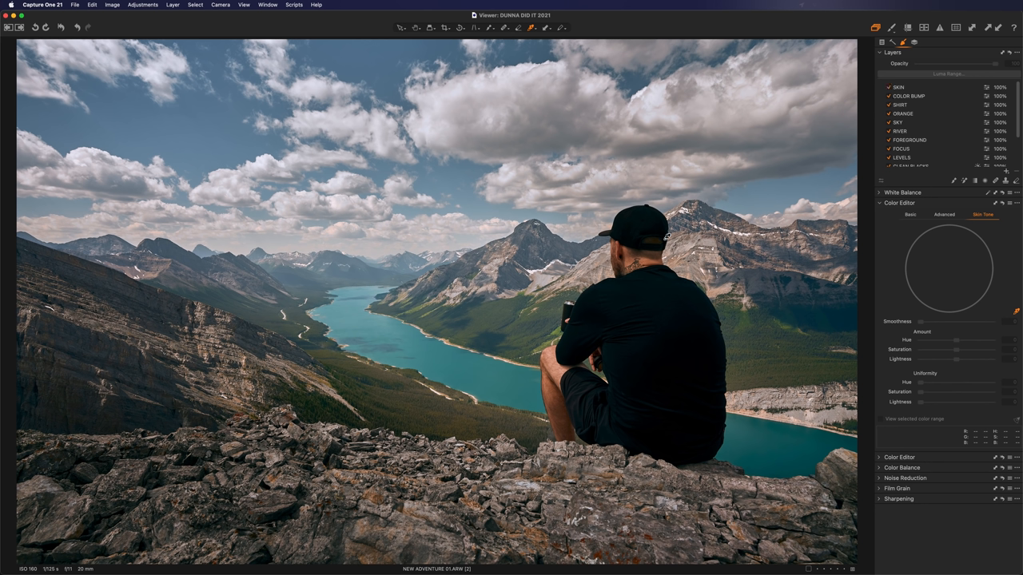
pyautogui.moveTo(653, 321)
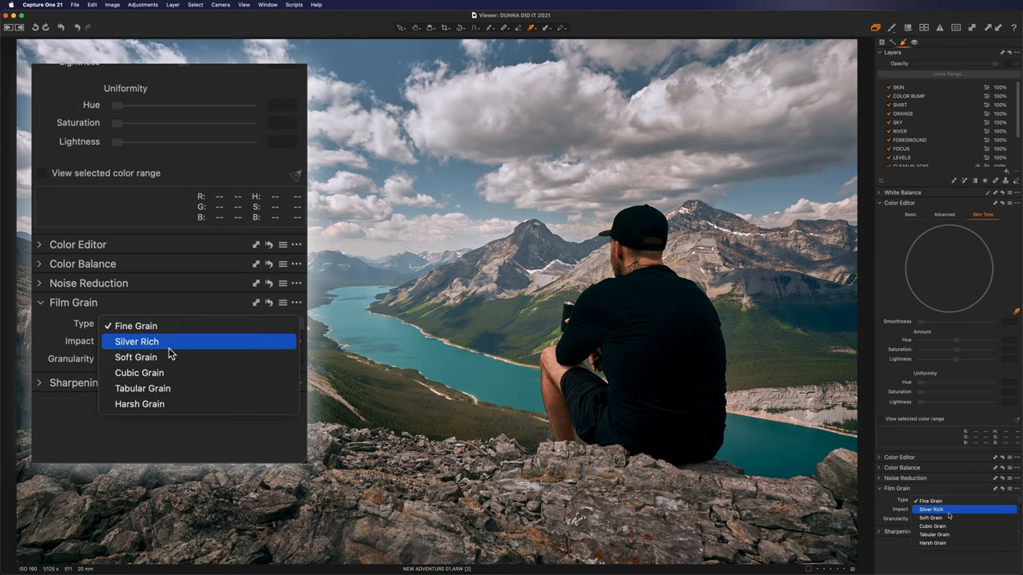
# Step: Apply Silver Rich film grain at an impact of about 7
pyautogui.click(137, 342)
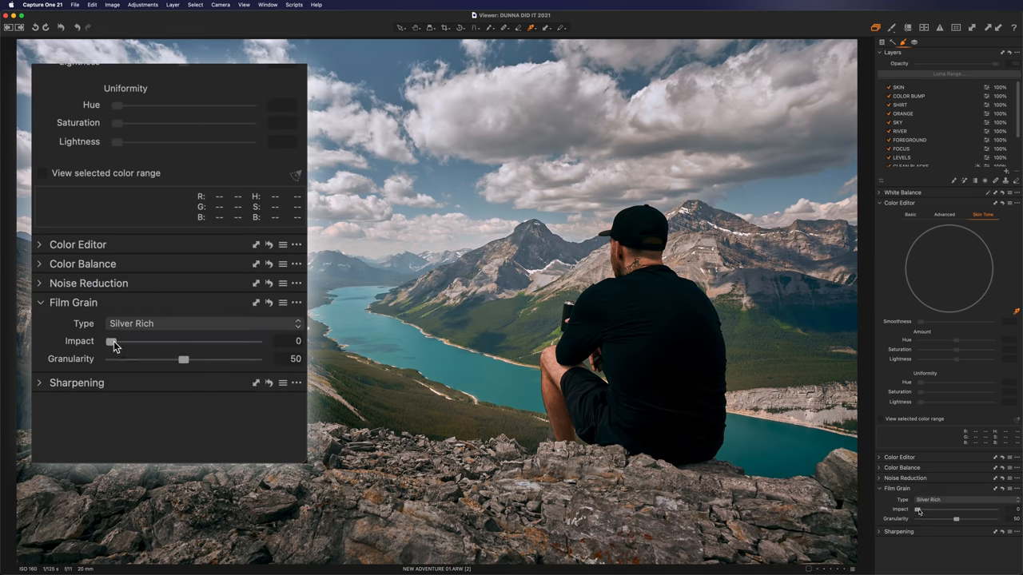
pyautogui.moveTo(112, 342); pyautogui.dragTo(123, 342)
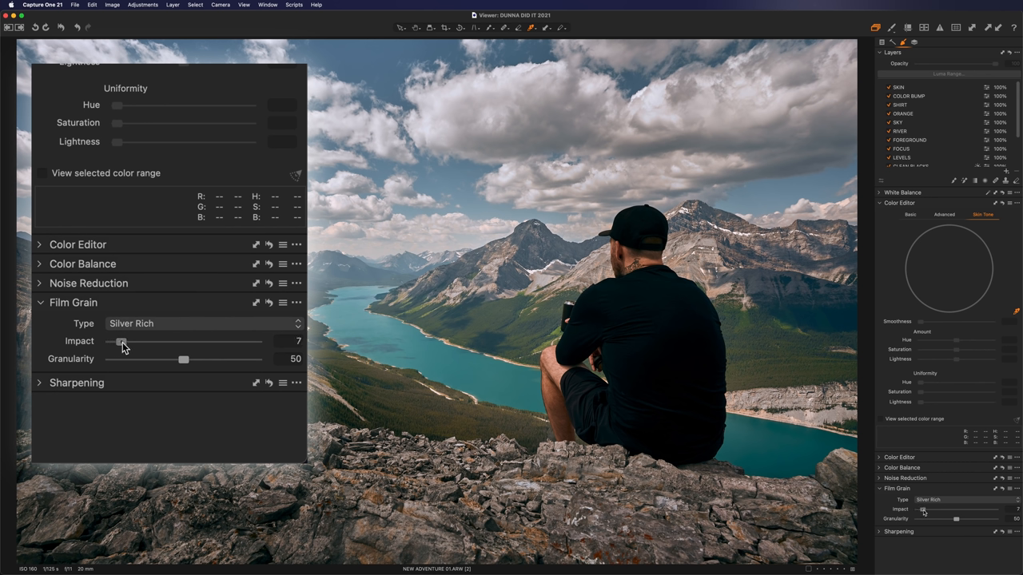